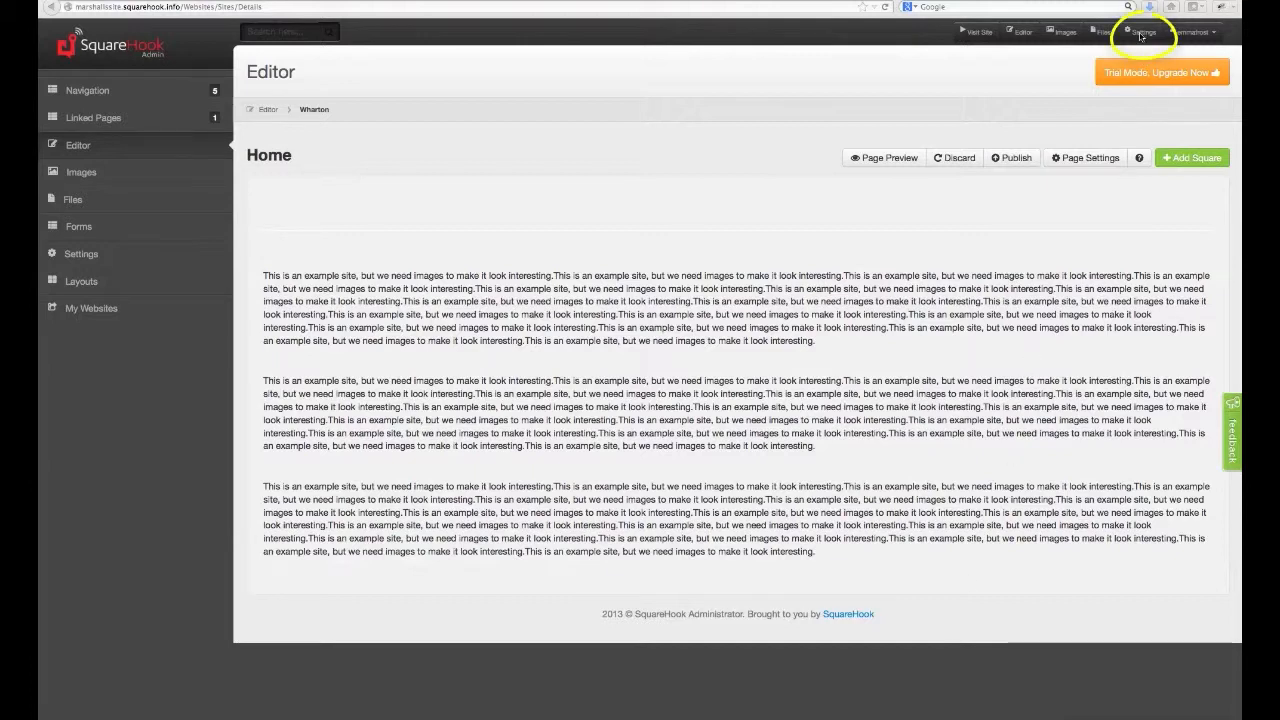
pyautogui.moveTo(1063, 57)
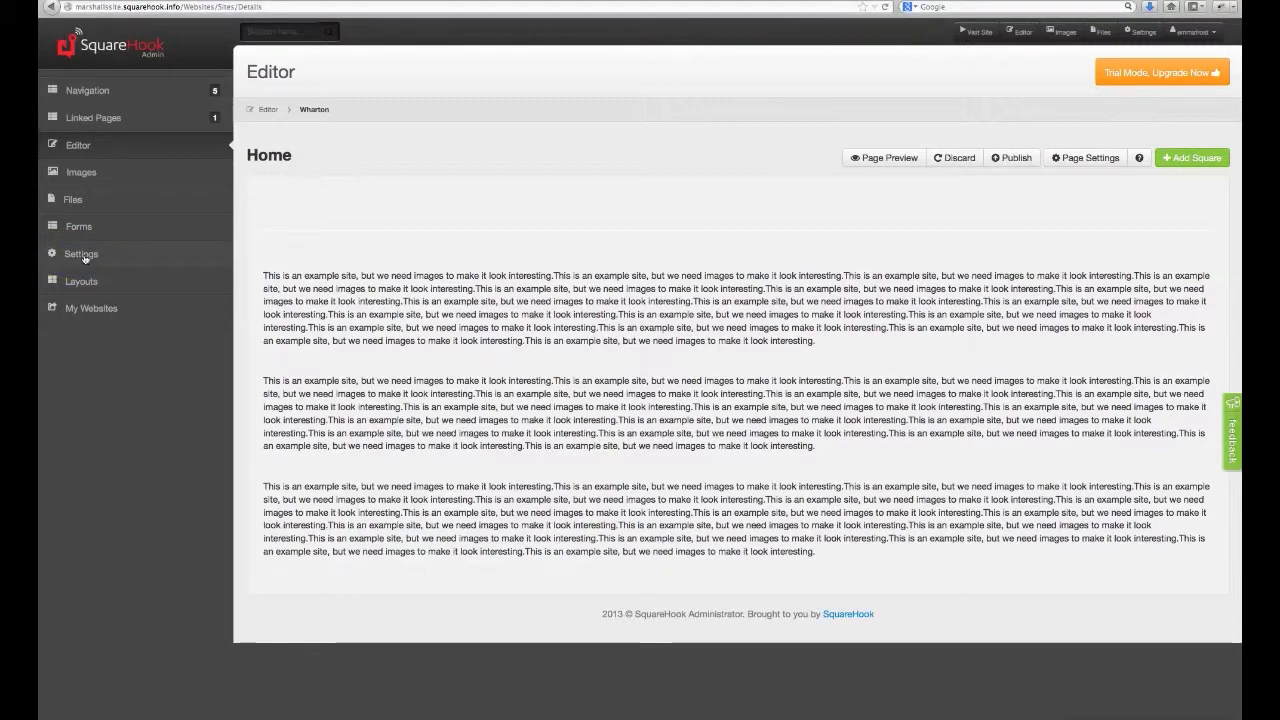
# Change the website title from Wharton to "Marshall's Site" in Website Settings
pyautogui.click(80, 253)
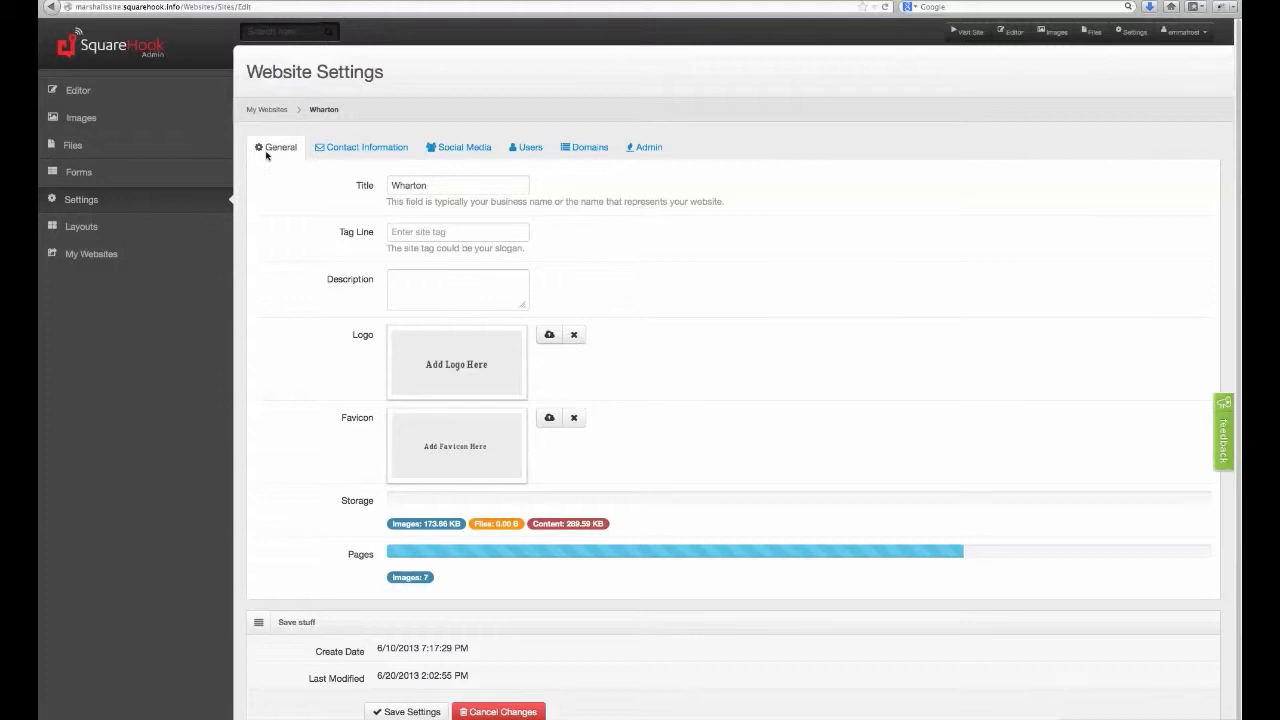
pyautogui.moveTo(283, 180)
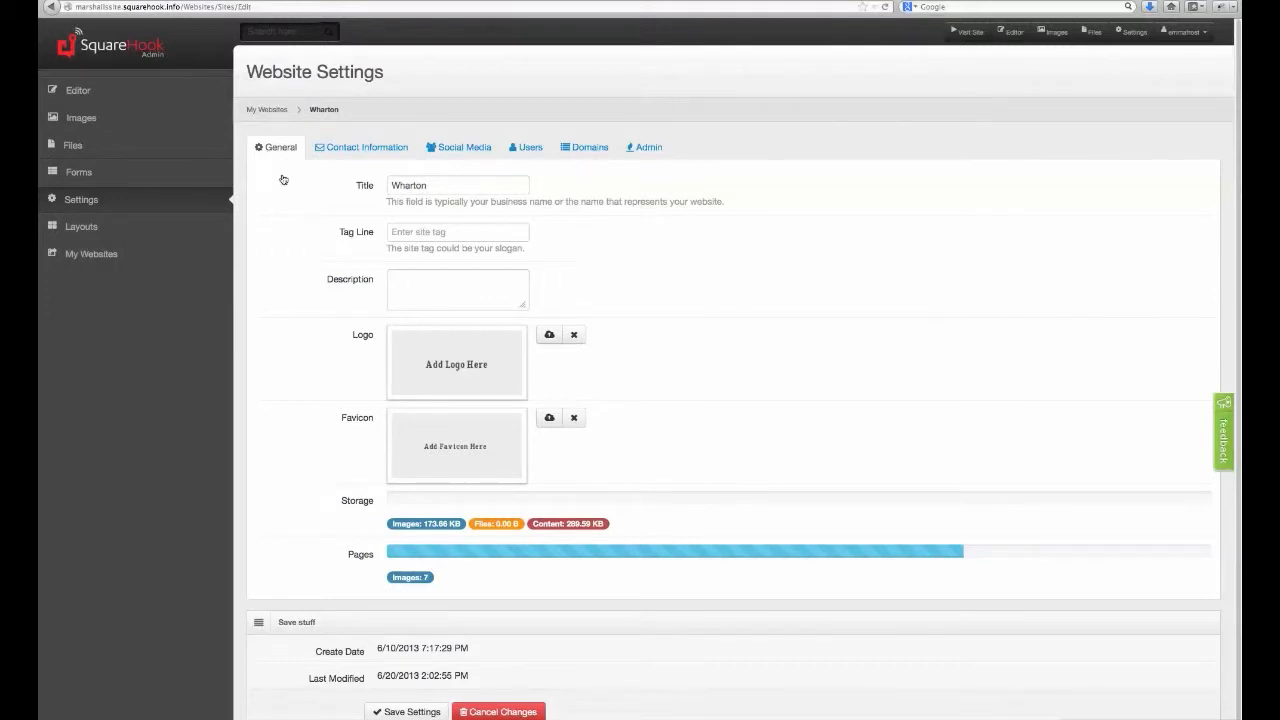
pyautogui.moveTo(365, 195)
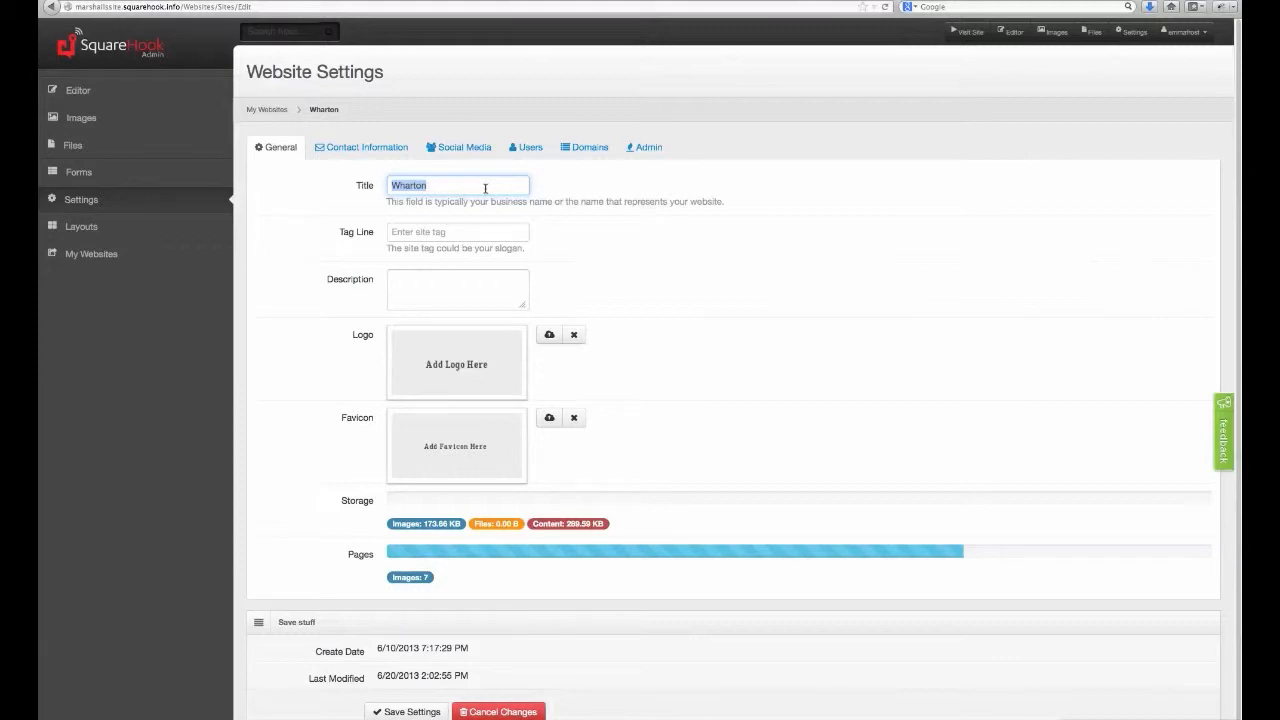
pyautogui.write('Ma')
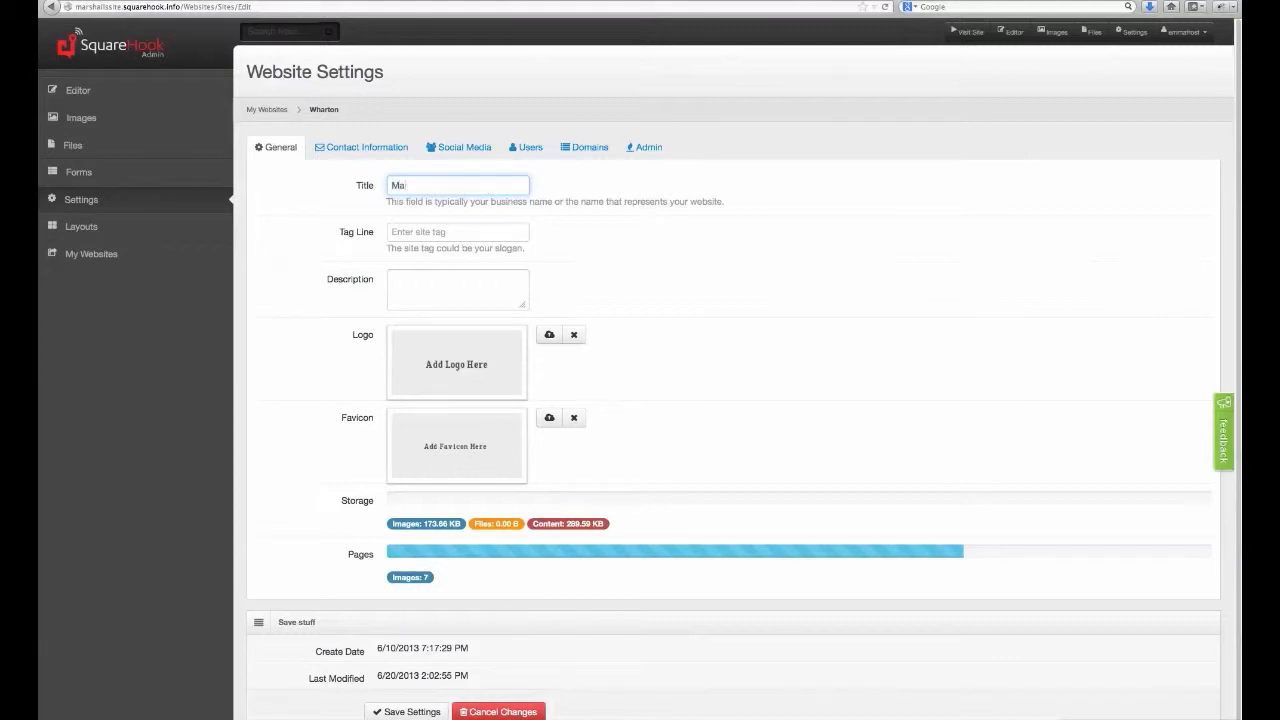
pyautogui.write("rshall'S")
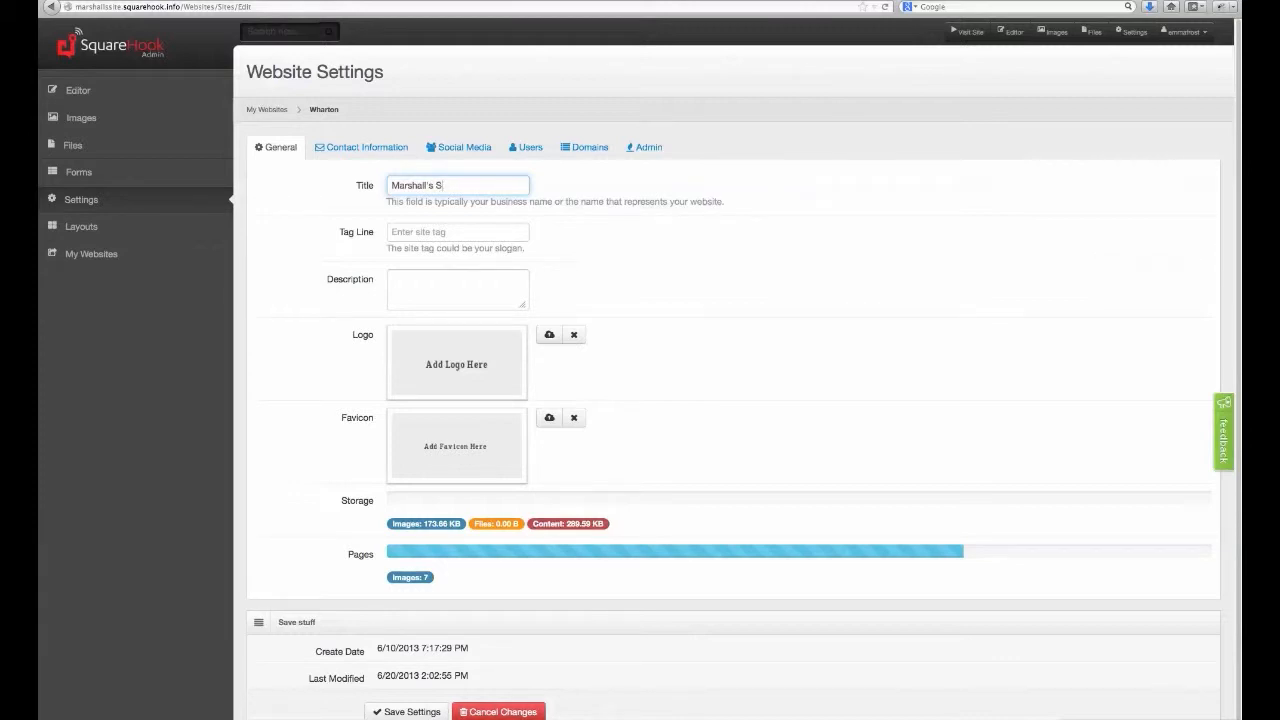
pyautogui.write('ite')
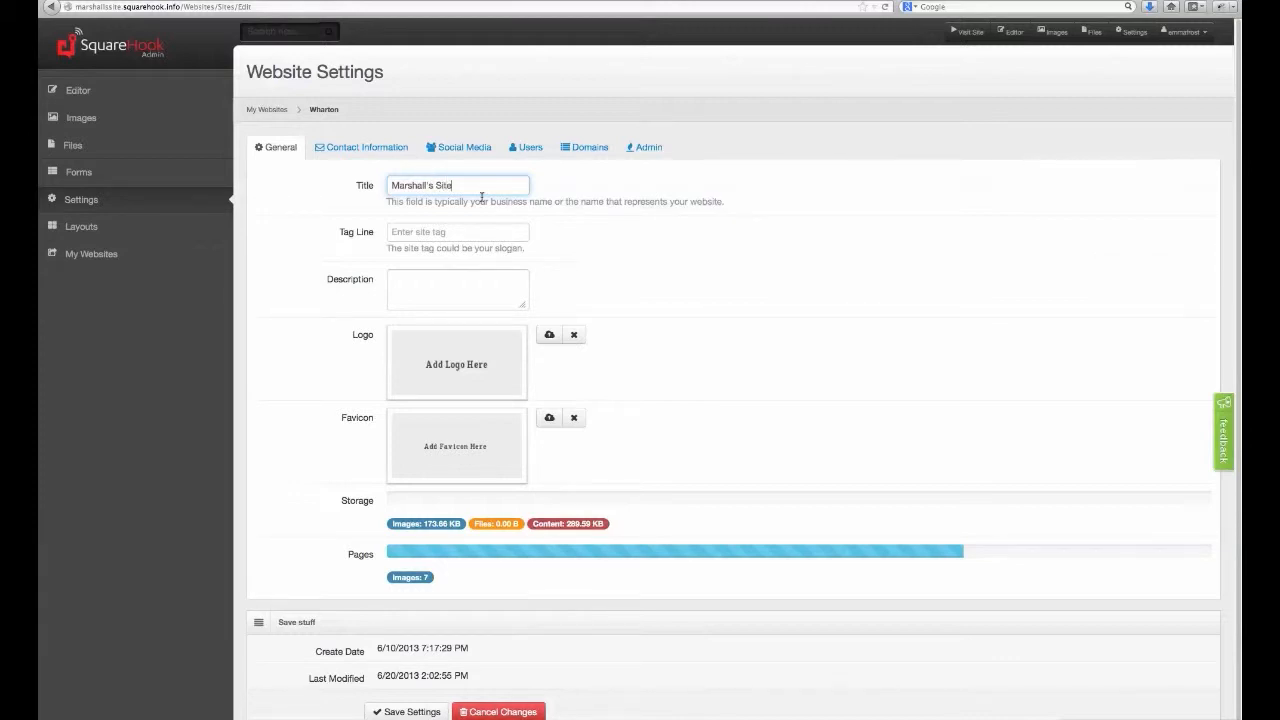
pyautogui.click(457, 231)
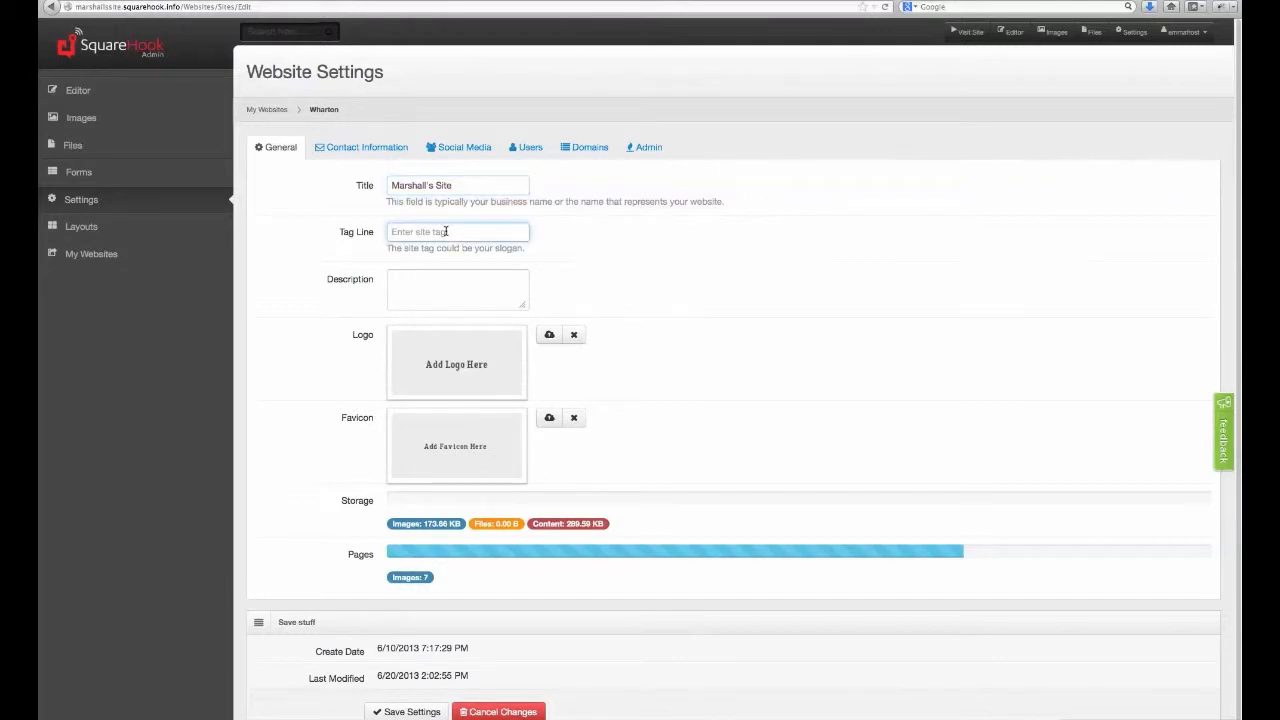
pyautogui.click(457, 289)
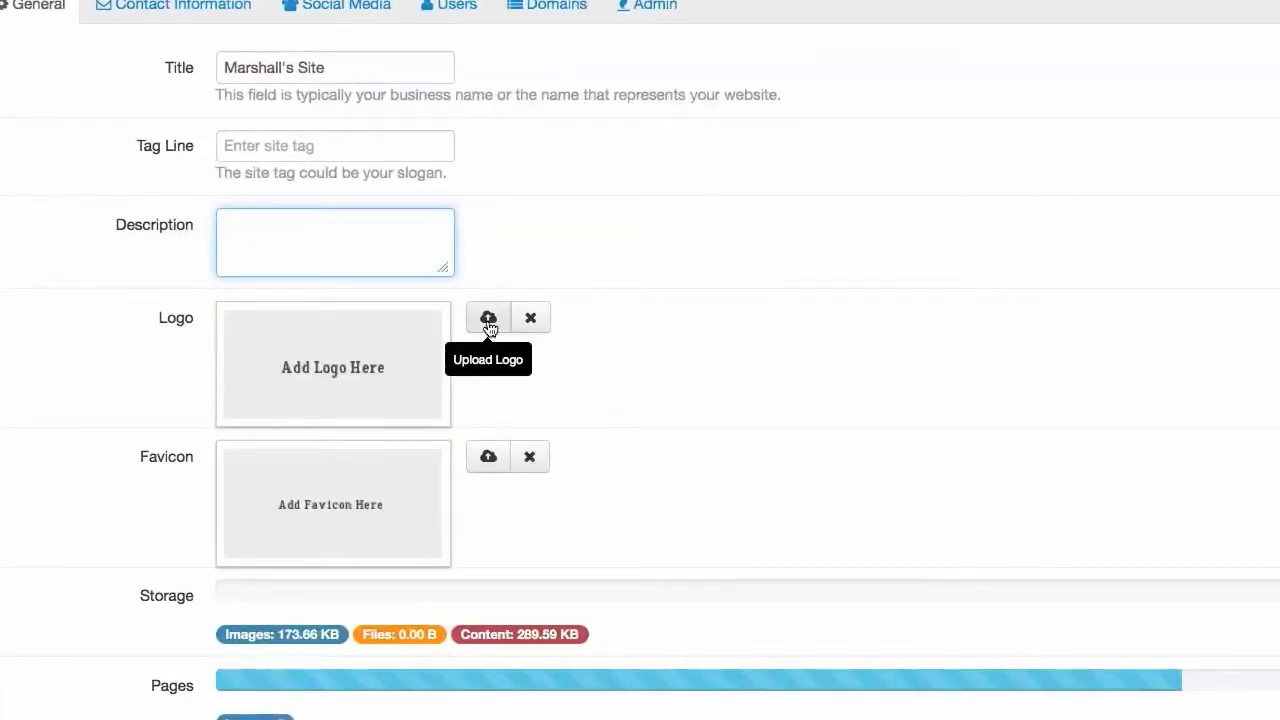
# Upload sh logo.jpg into the site's Logo slot
pyautogui.click(488, 317)
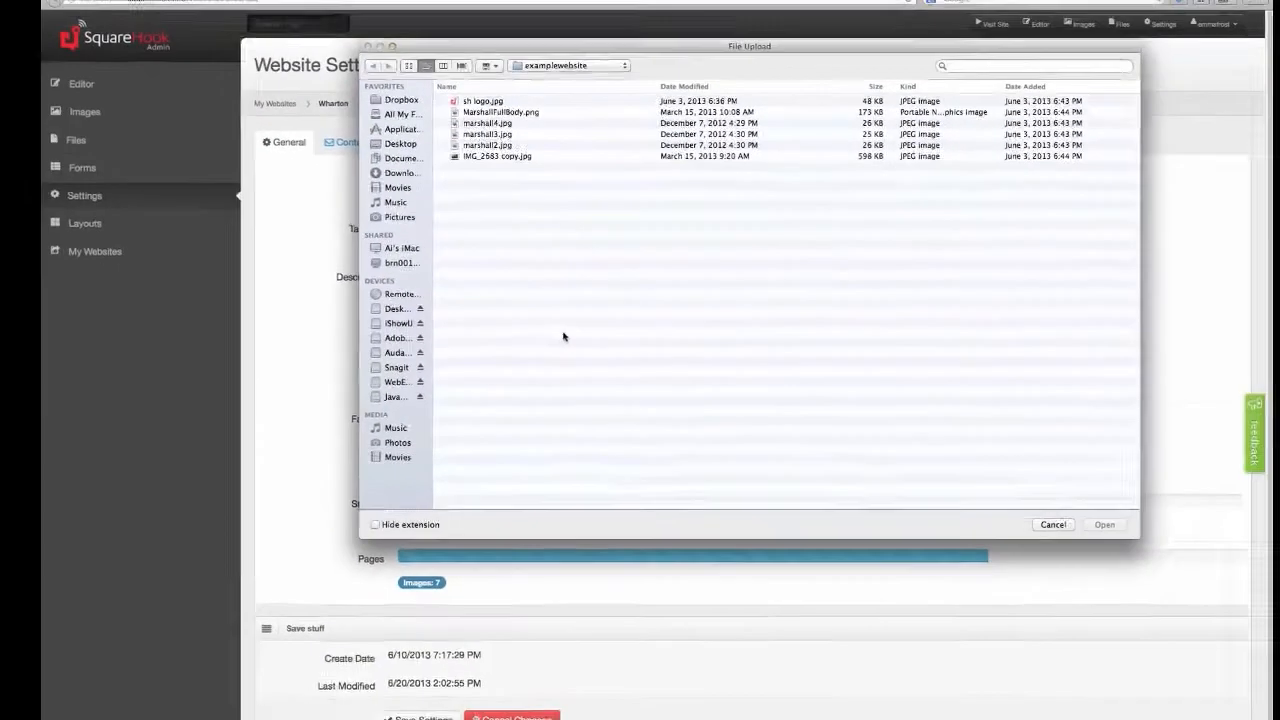
pyautogui.click(487, 107)
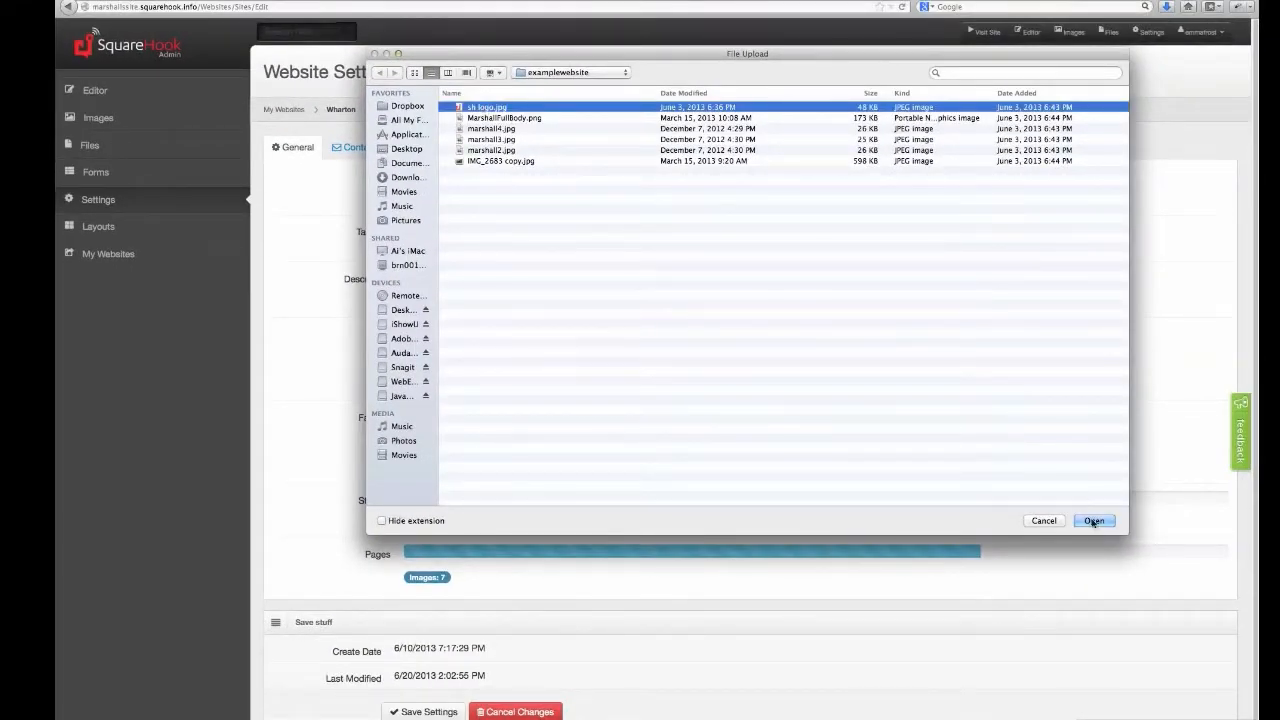
pyautogui.click(1093, 520)
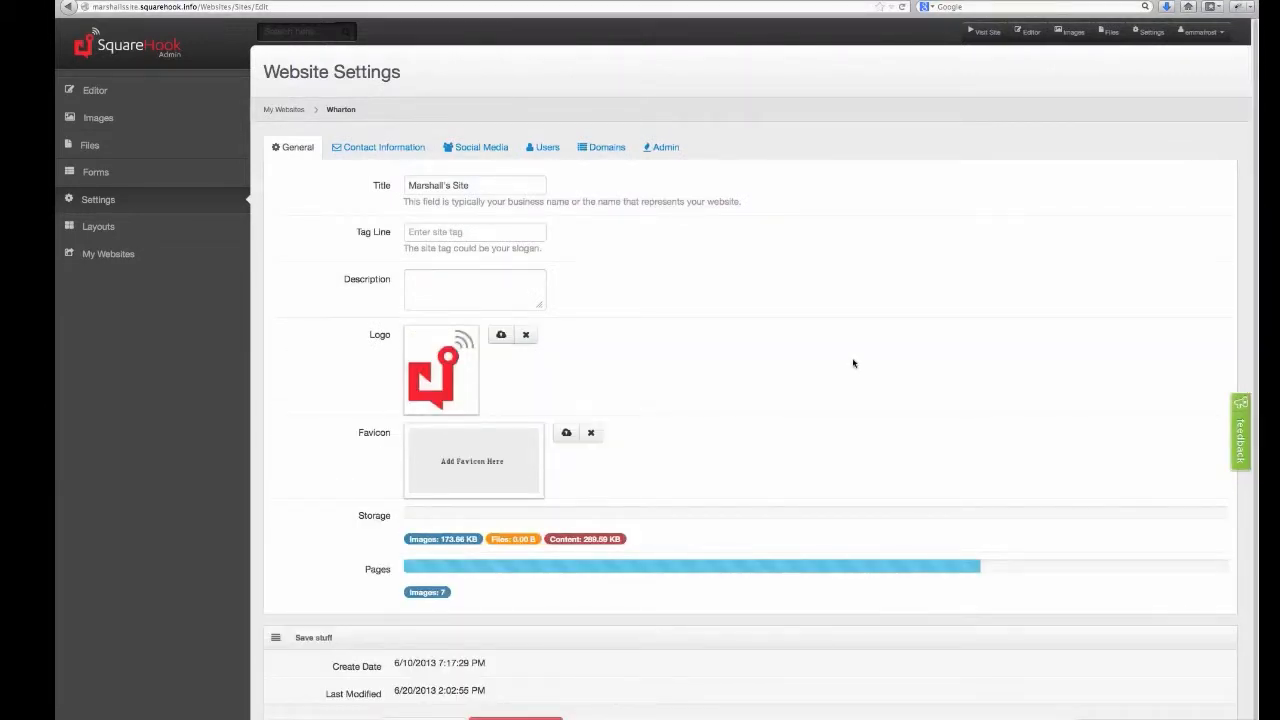
pyautogui.moveTo(526, 334)
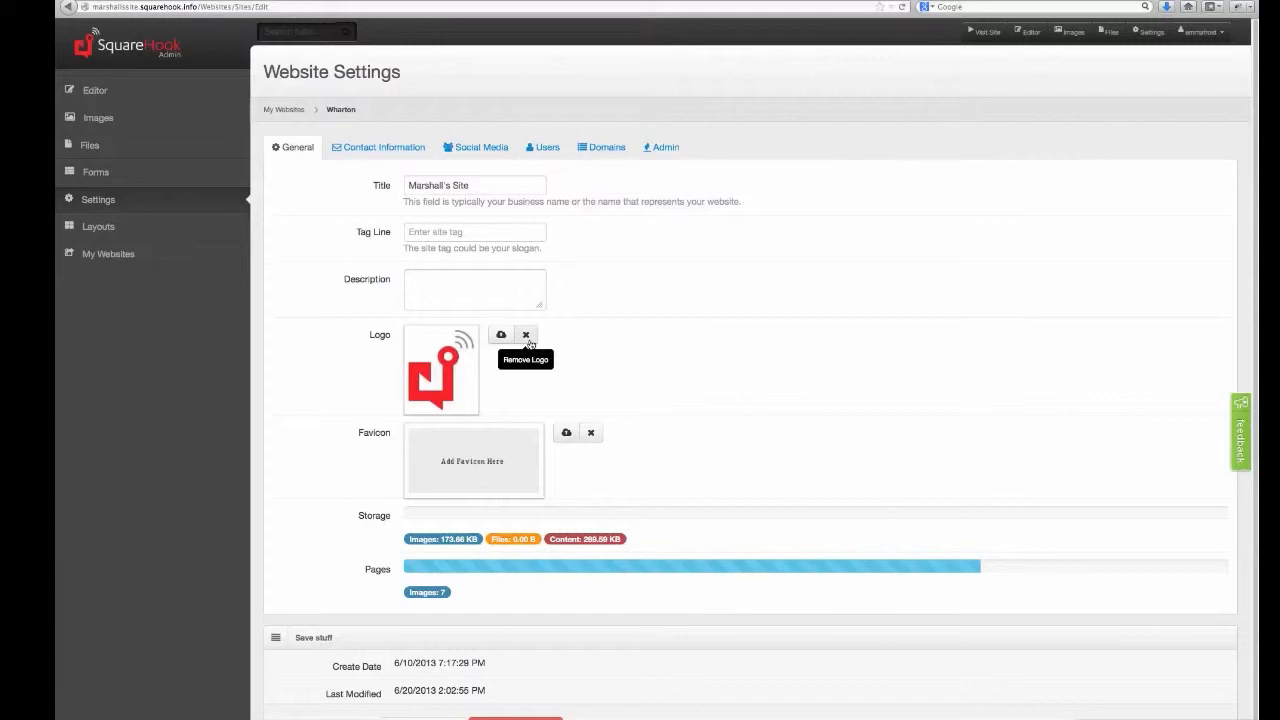
pyautogui.moveTo(500, 334)
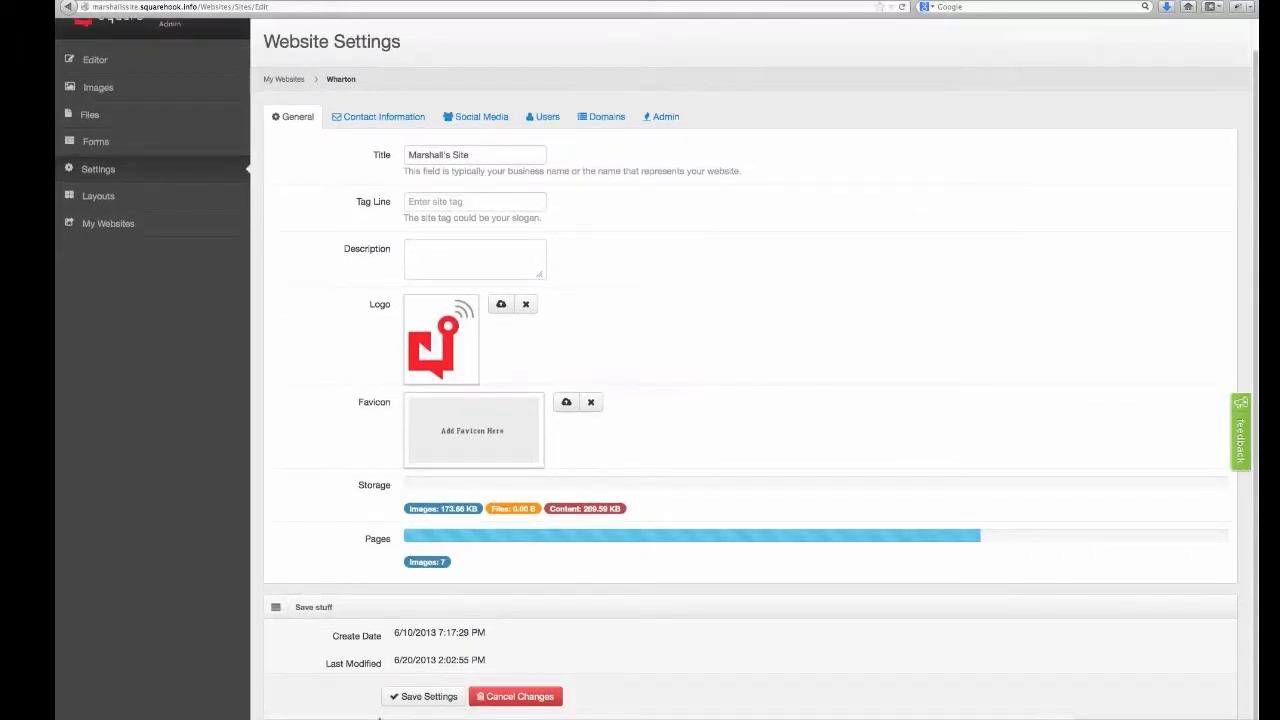
# Save the General settings with the Marshall's Site title and new logo
pyautogui.click(422, 696)
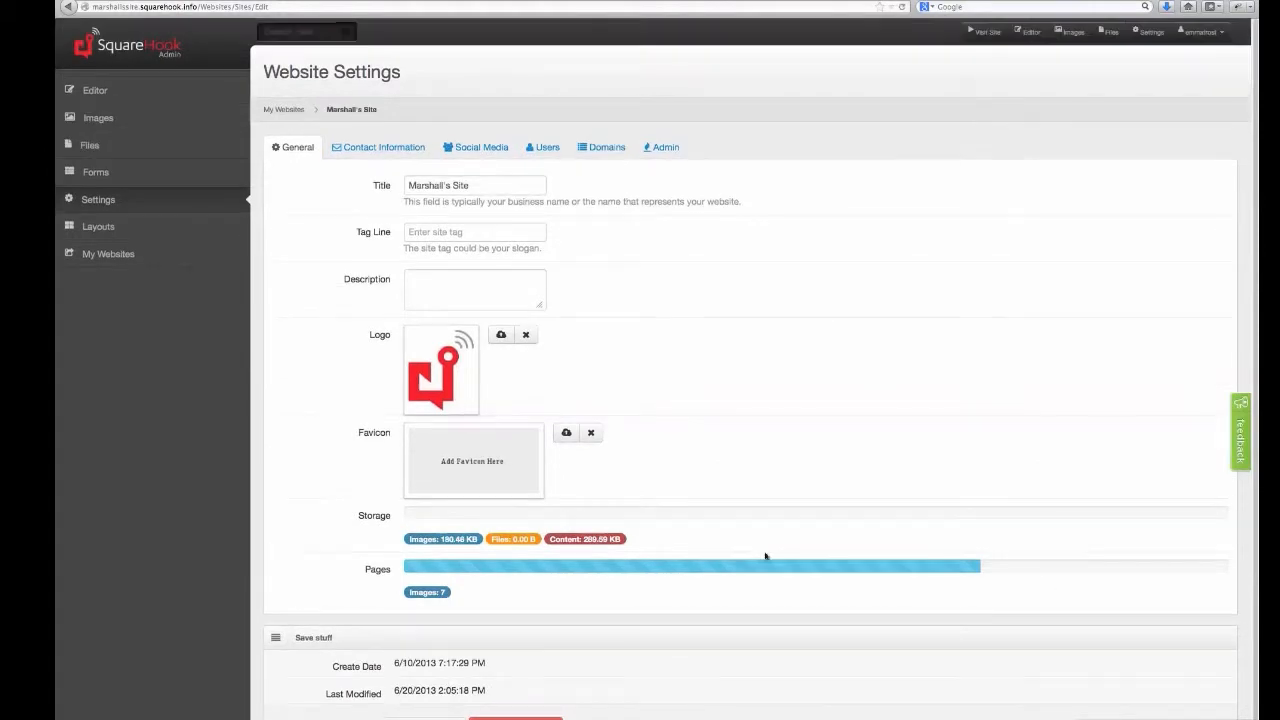
pyautogui.moveTo(818, 521)
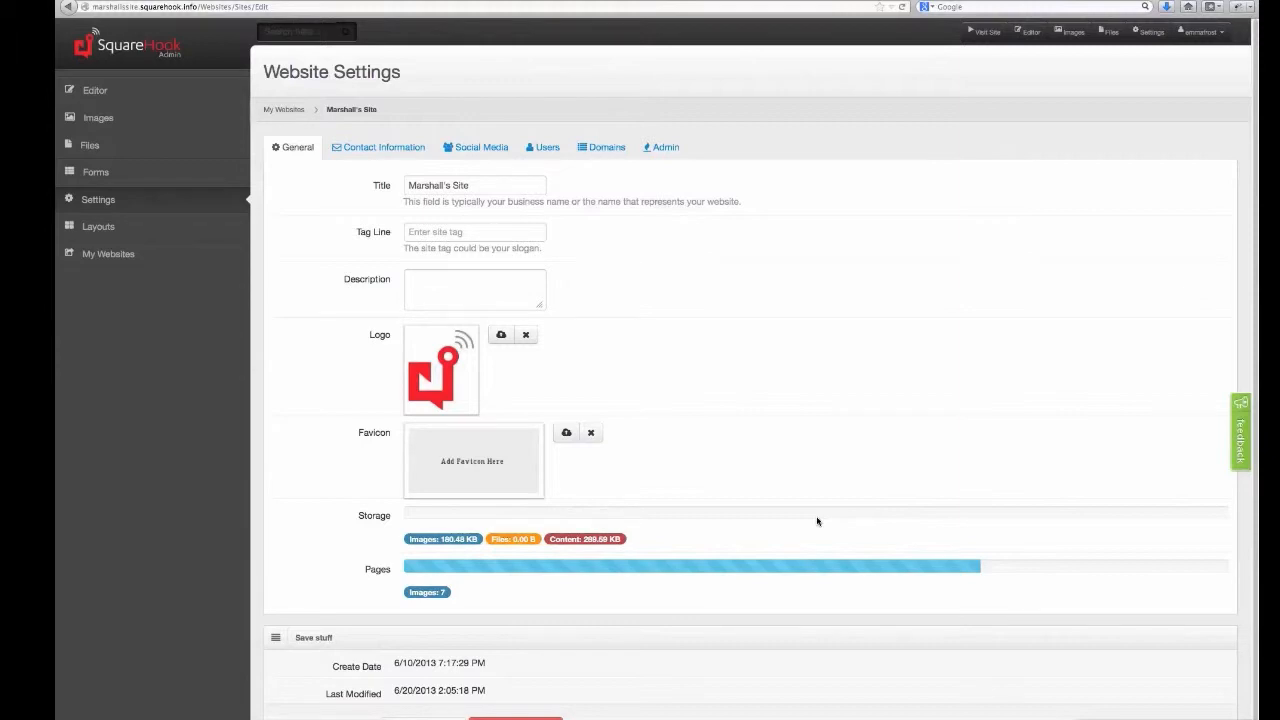
pyautogui.moveTo(826, 522)
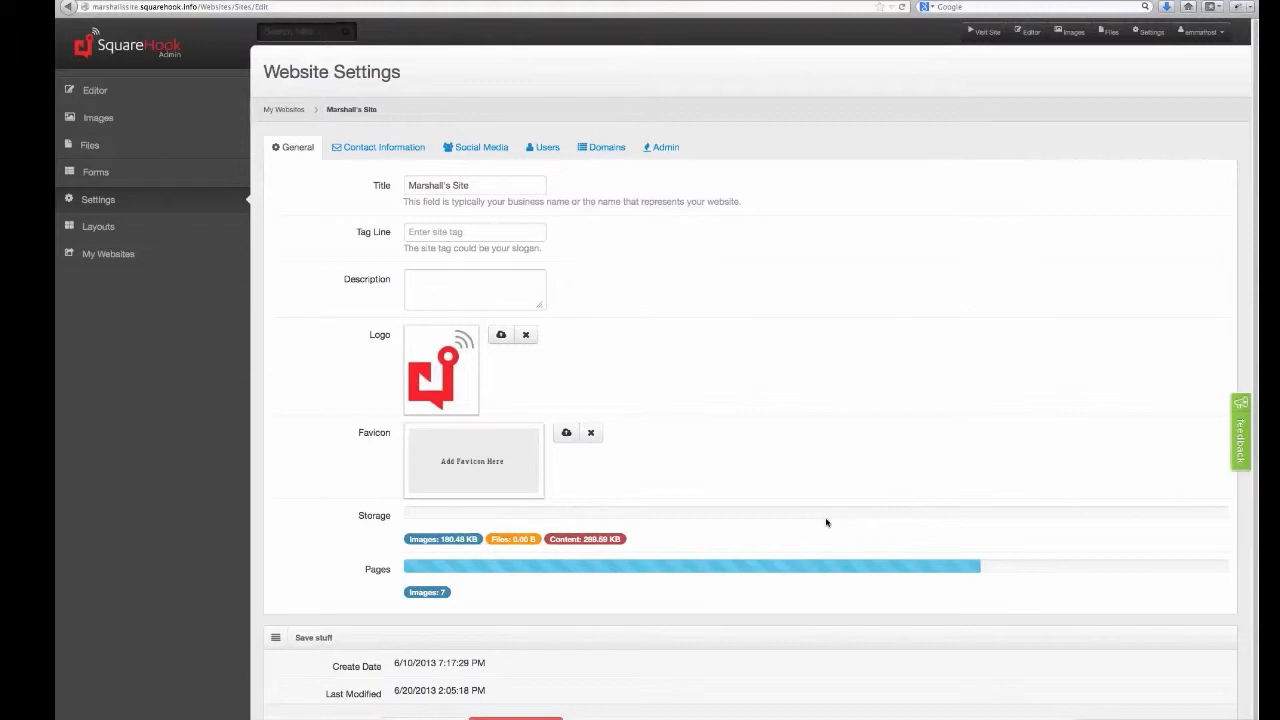
pyautogui.moveTo(733, 460)
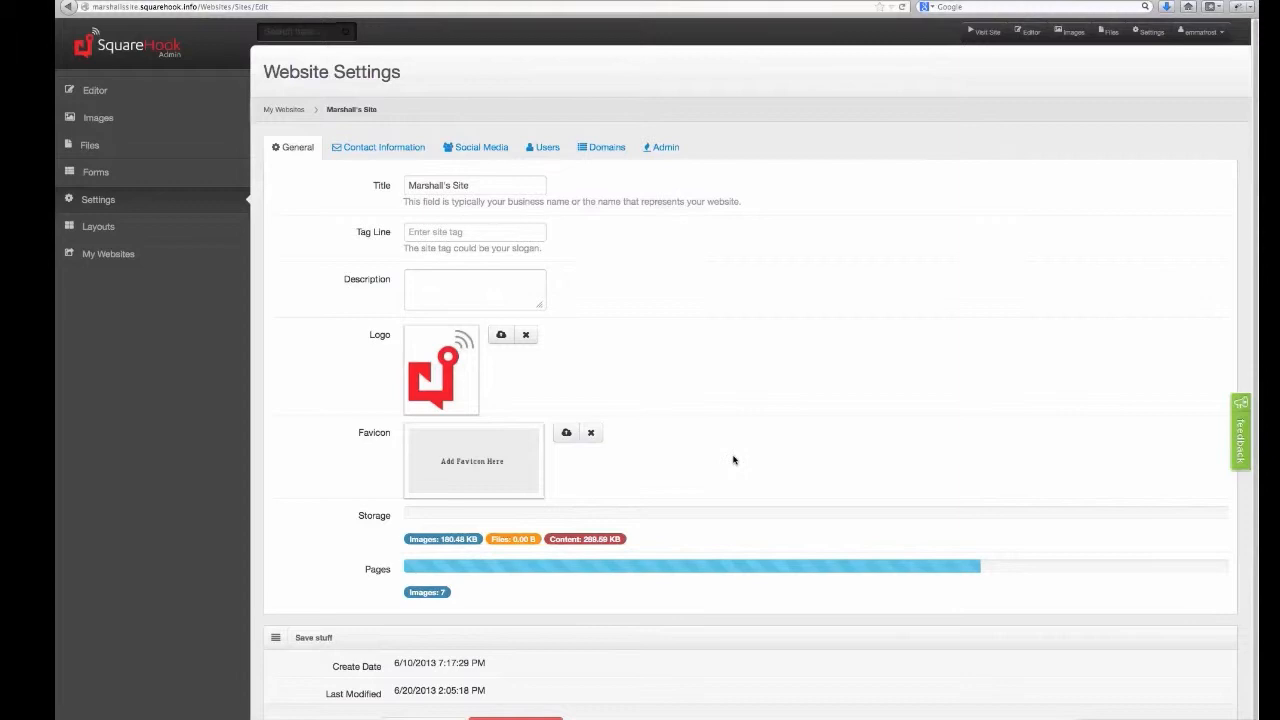
pyautogui.moveTo(648, 366)
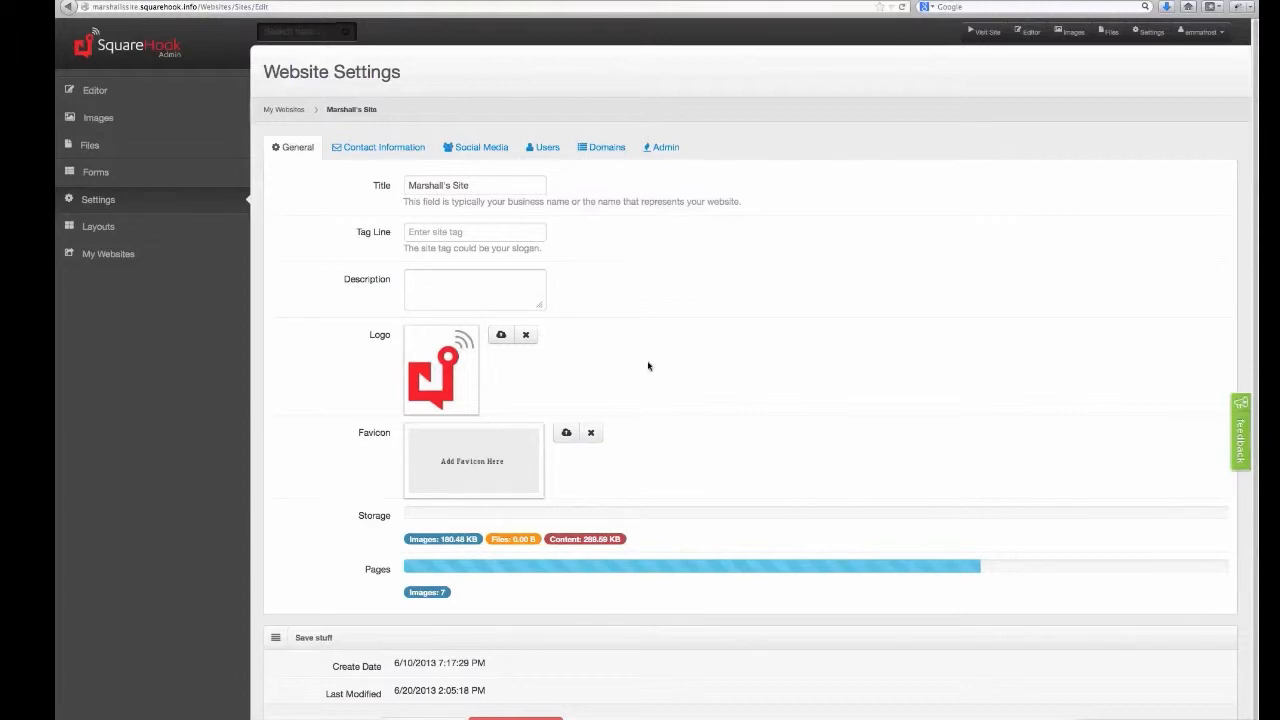
pyautogui.moveTo(658, 325)
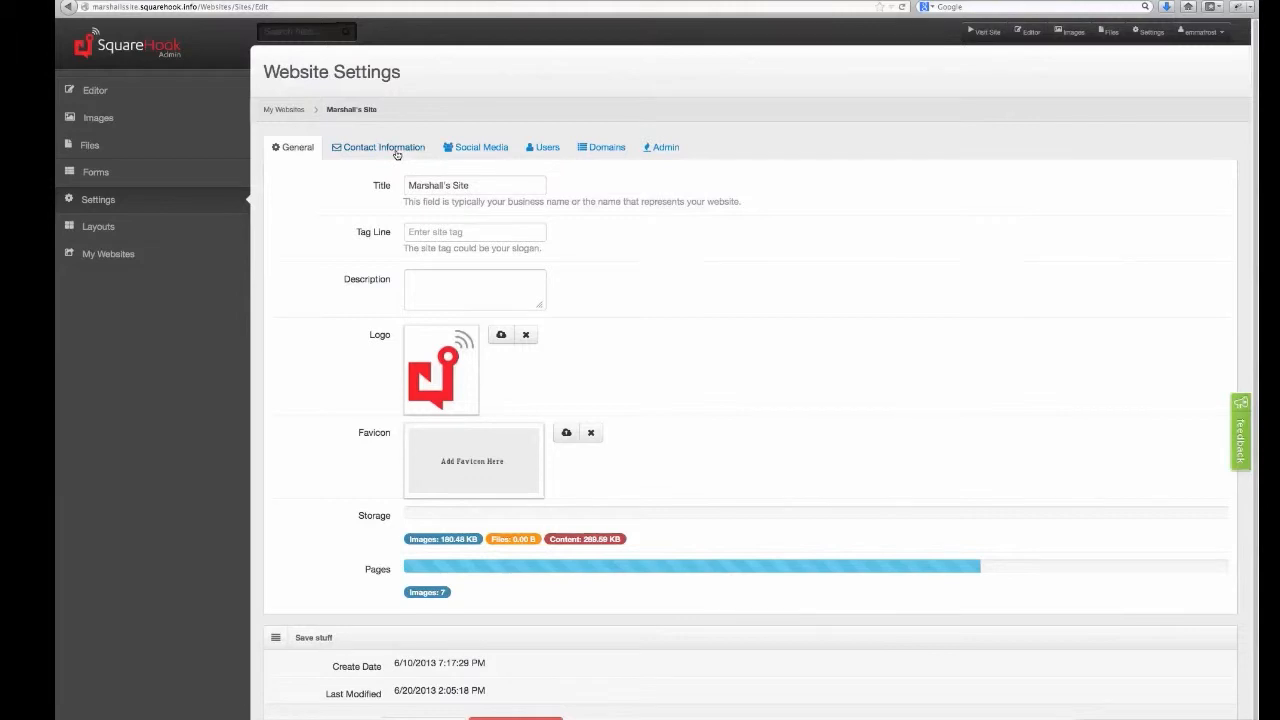
# Review the contact email, phone and address fields, then move to Social Media
pyautogui.click(384, 147)
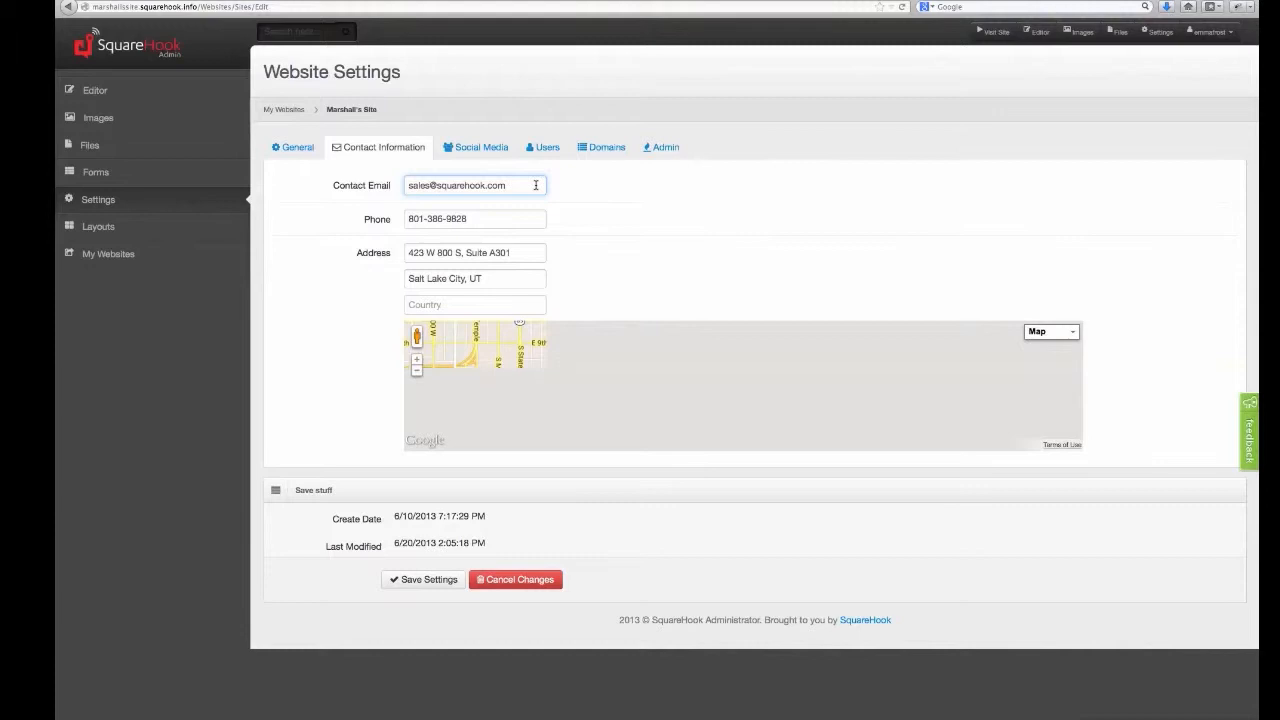
pyautogui.click(475, 219)
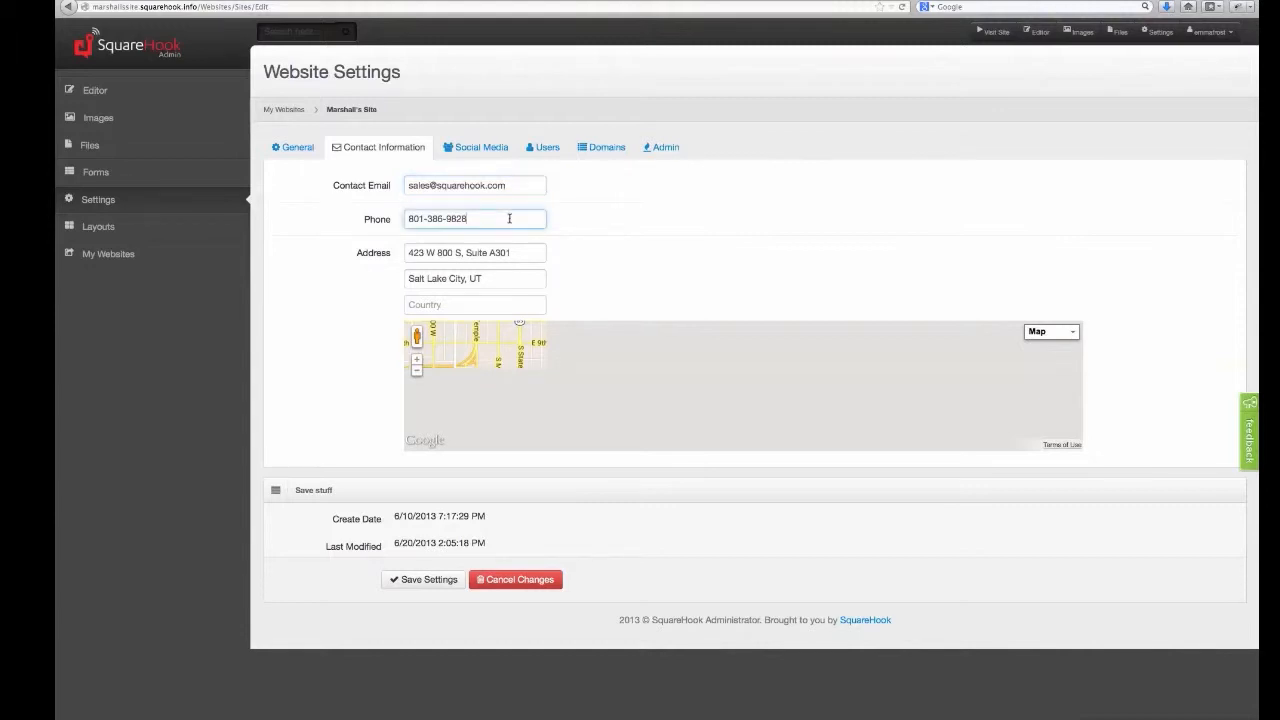
pyautogui.click(474, 252)
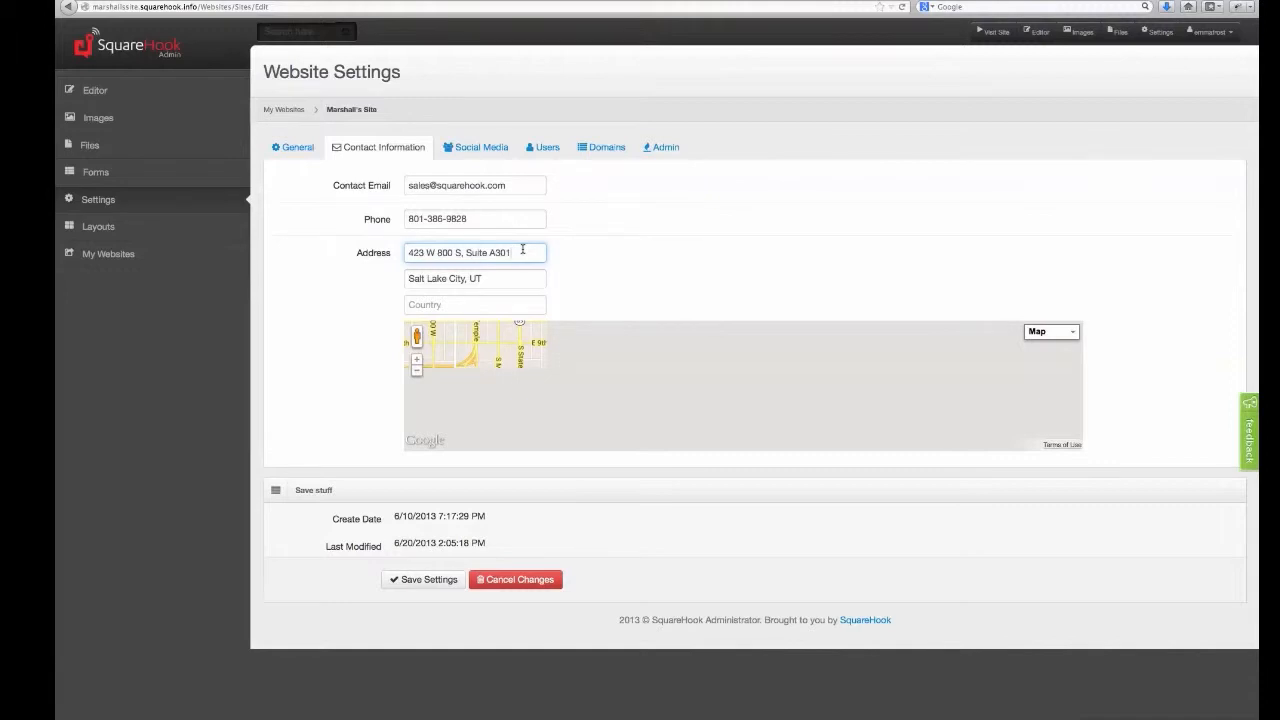
pyautogui.moveTo(515, 343)
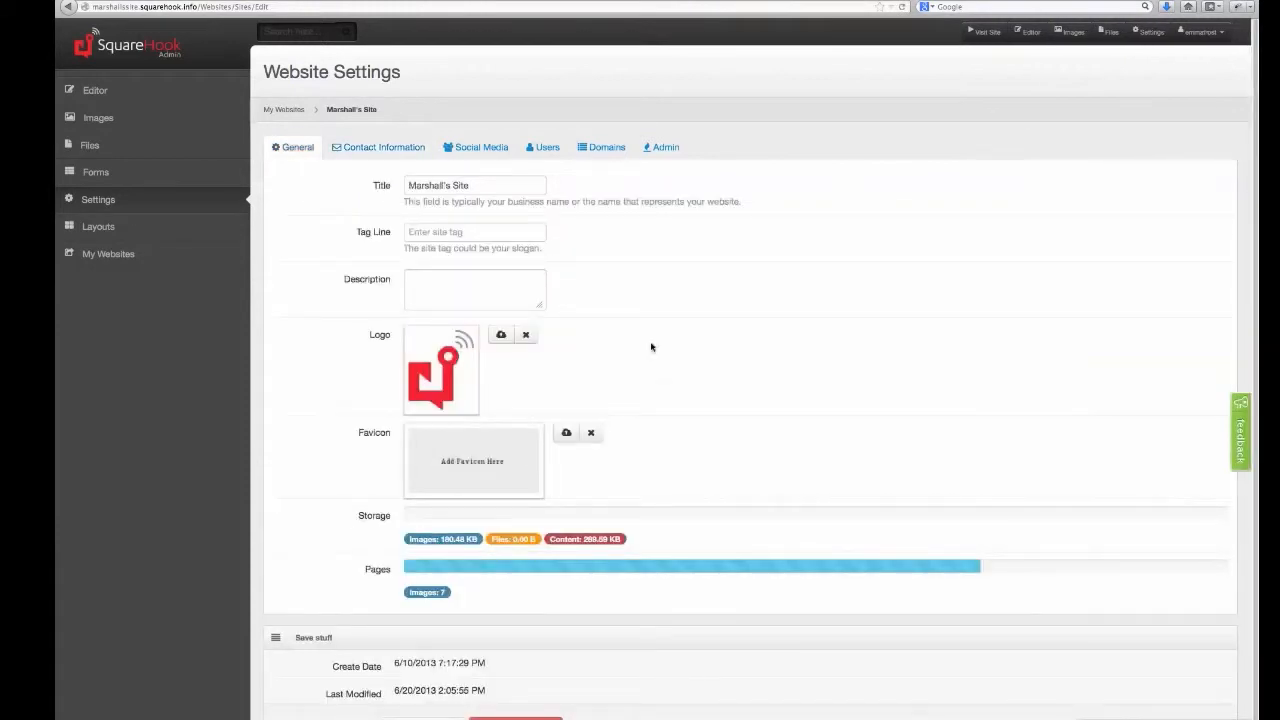
pyautogui.click(475, 147)
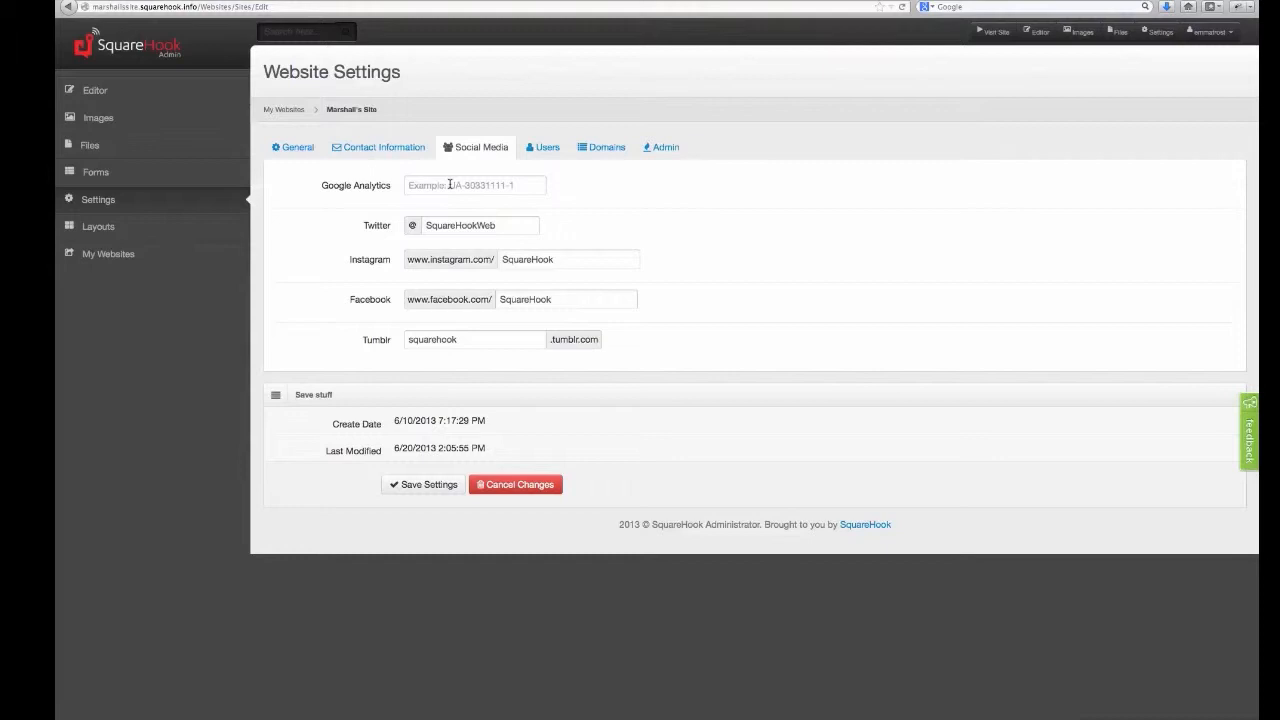
pyautogui.moveTo(503, 235)
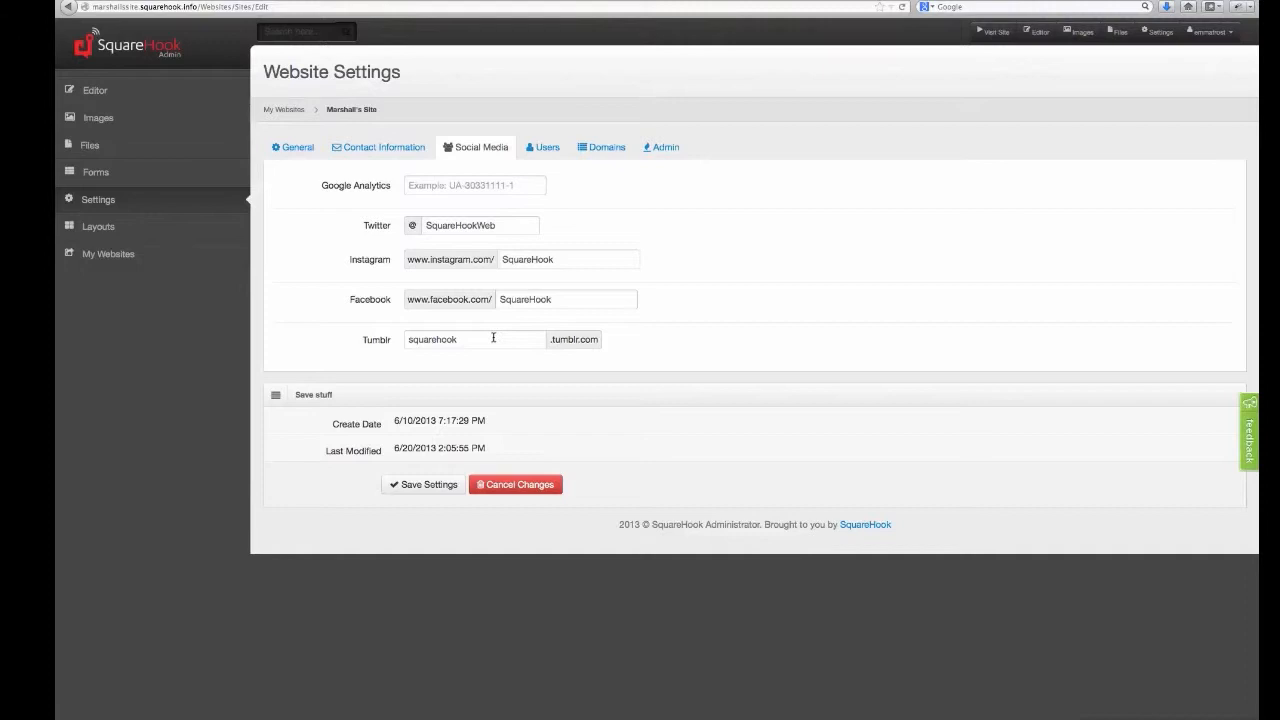
pyautogui.moveTo(437, 462)
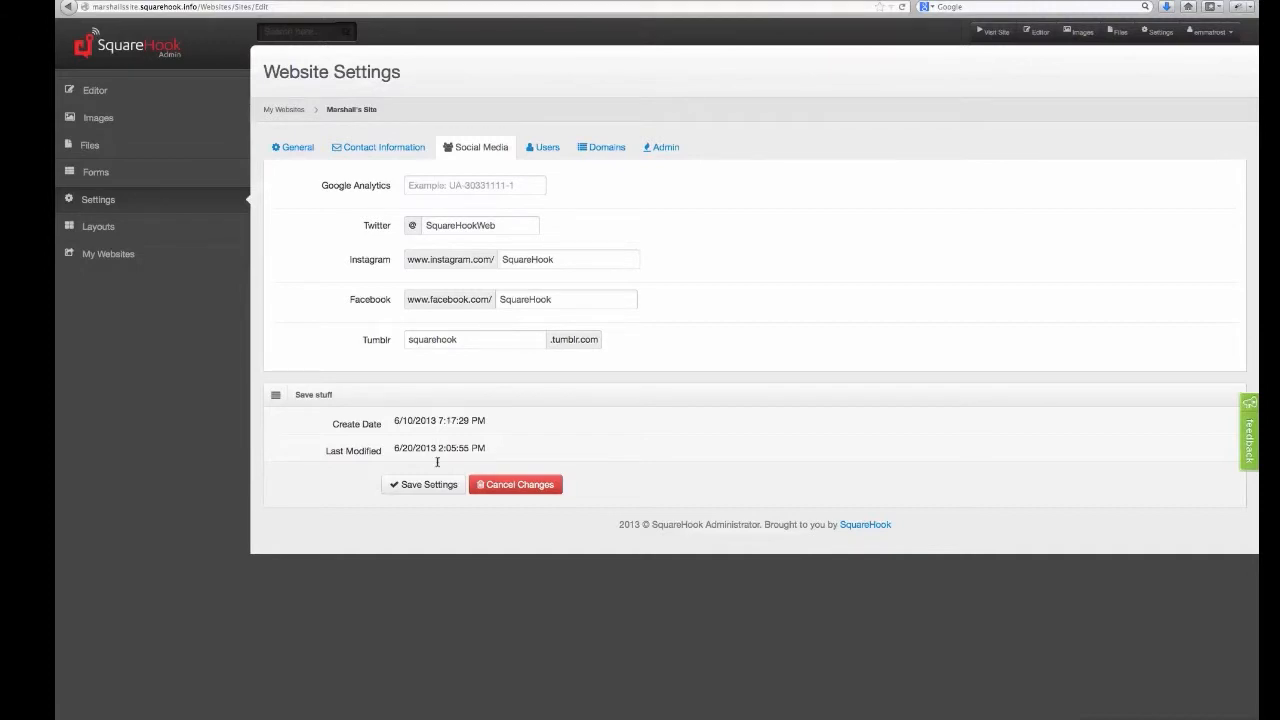
# Save the Twitter, Instagram, Facebook and Tumblr social media settings
pyautogui.click(297, 147)
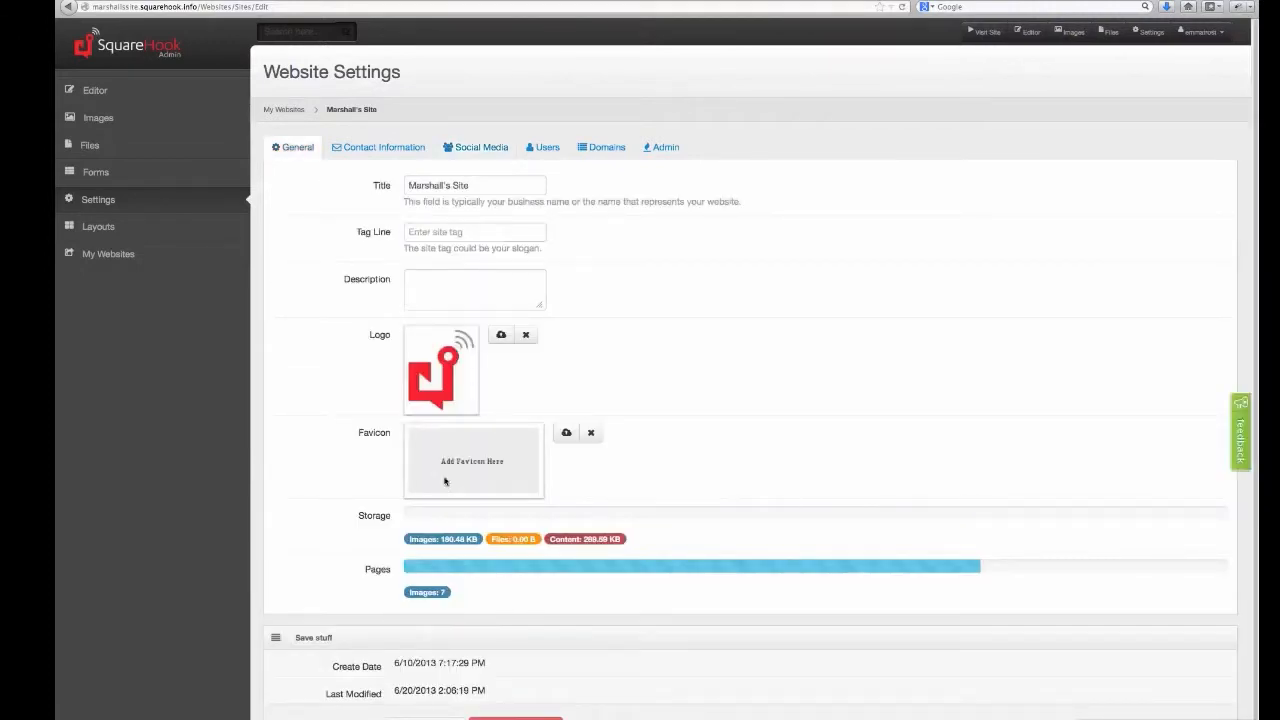
# Check the Users tab's single owner entry and save settings again
pyautogui.click(543, 147)
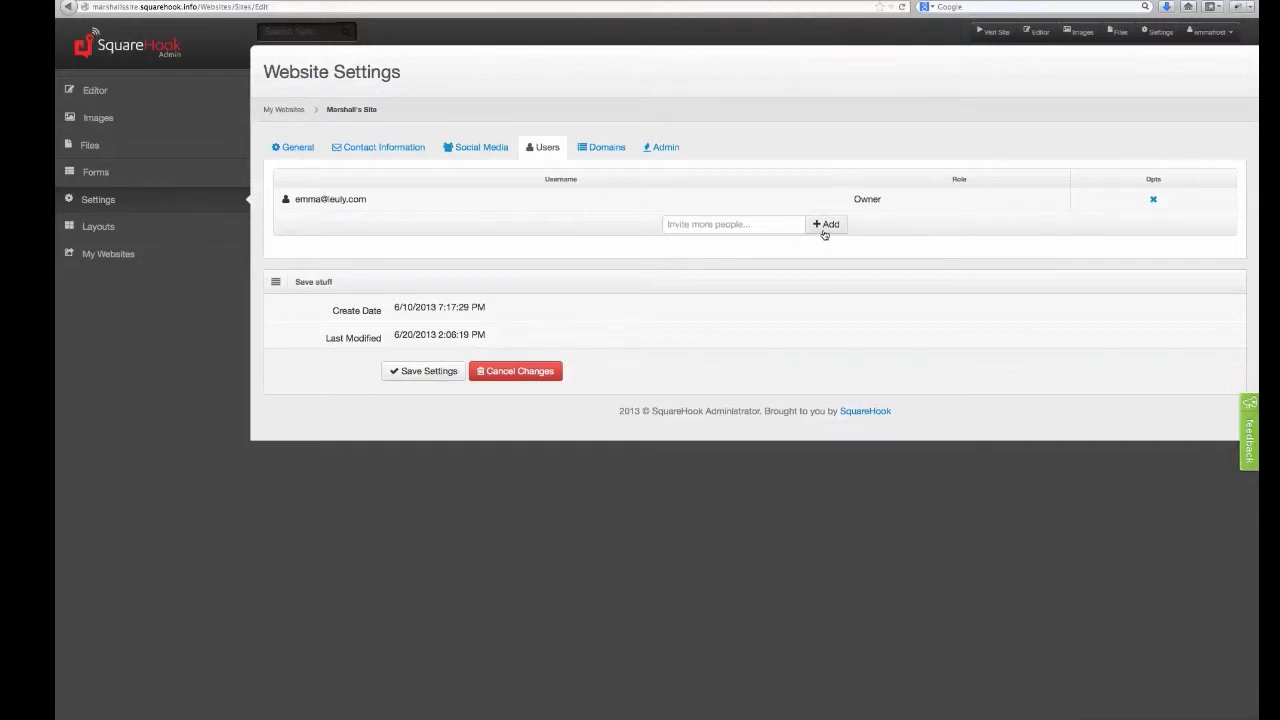
pyautogui.moveTo(319, 219)
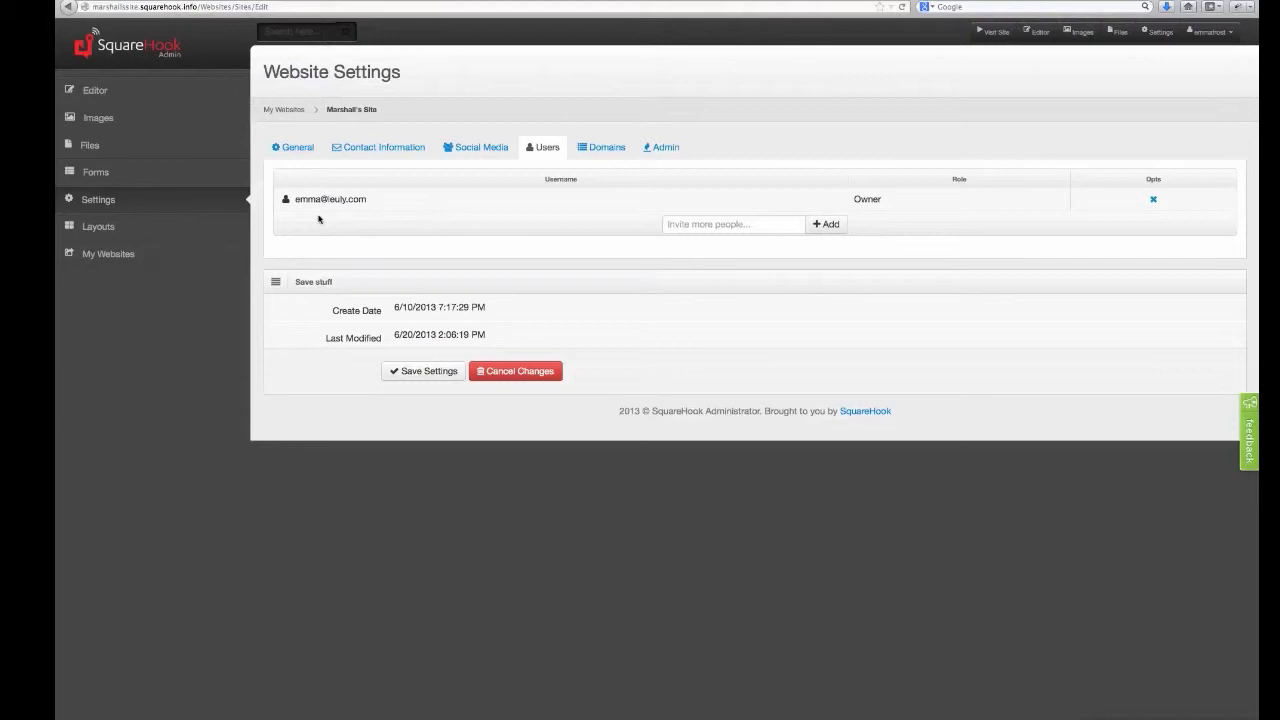
pyautogui.moveTo(311, 226)
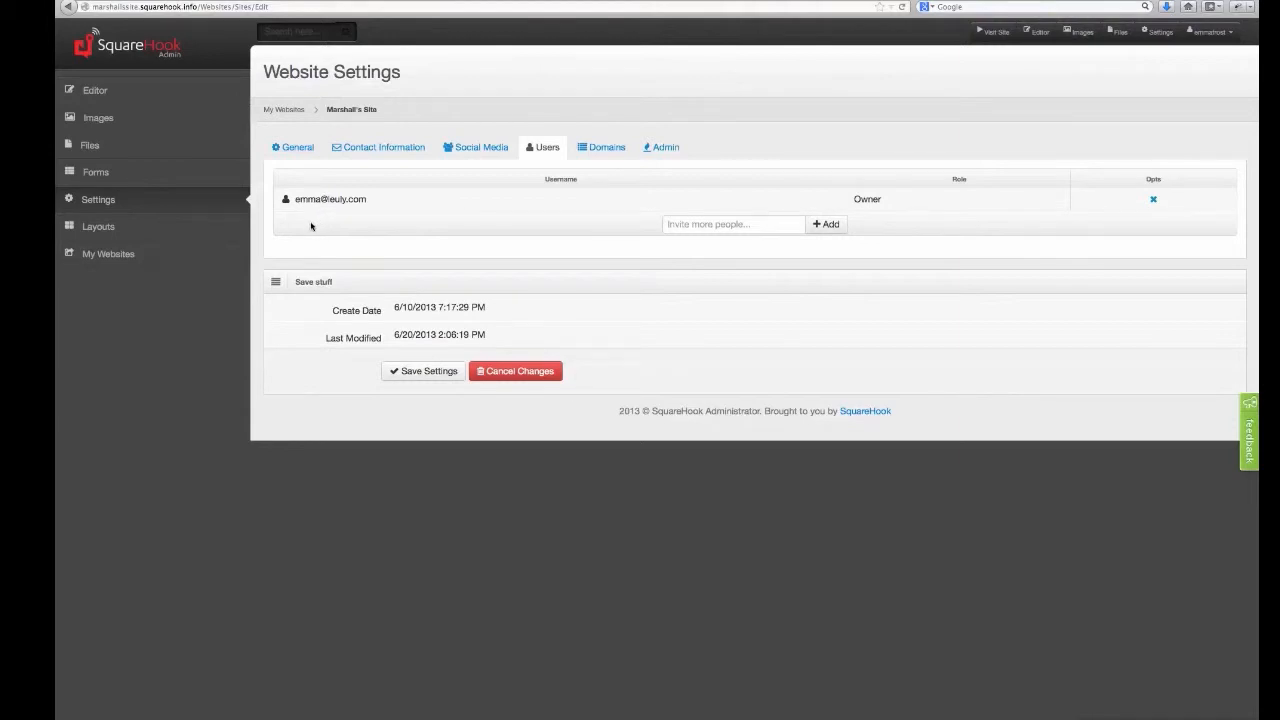
pyautogui.moveTo(399, 242)
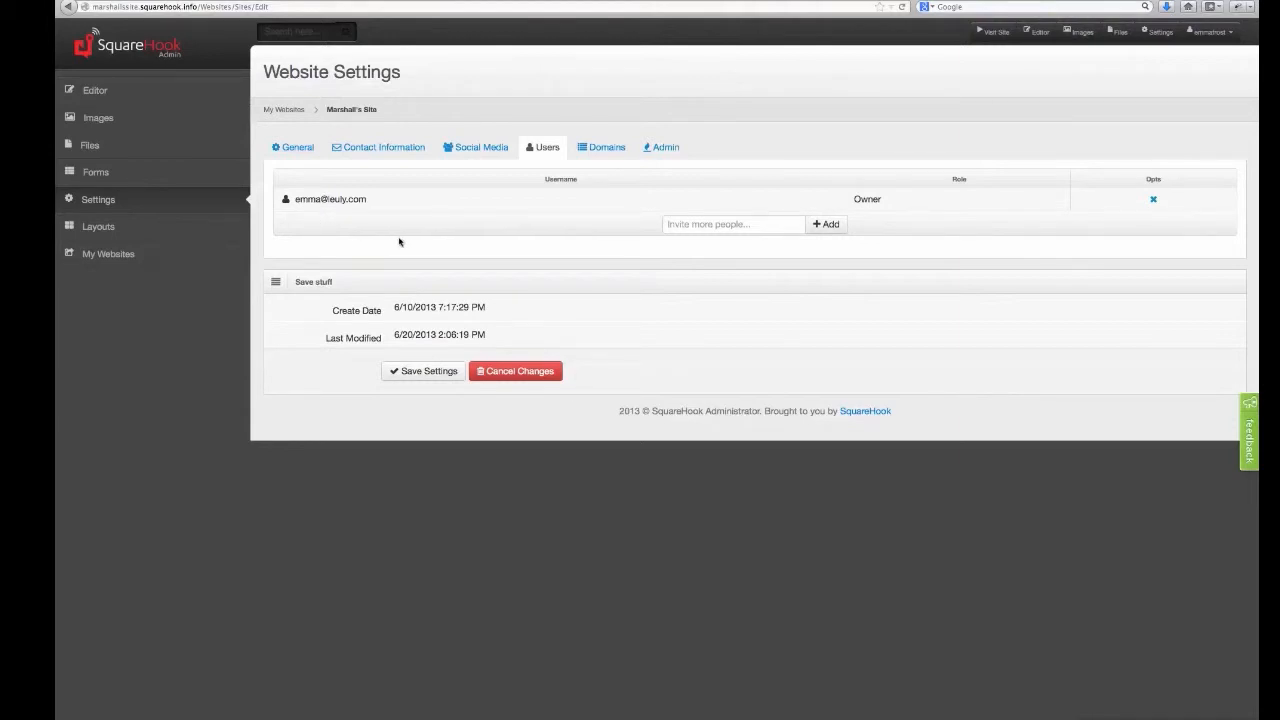
pyautogui.moveTo(422, 371)
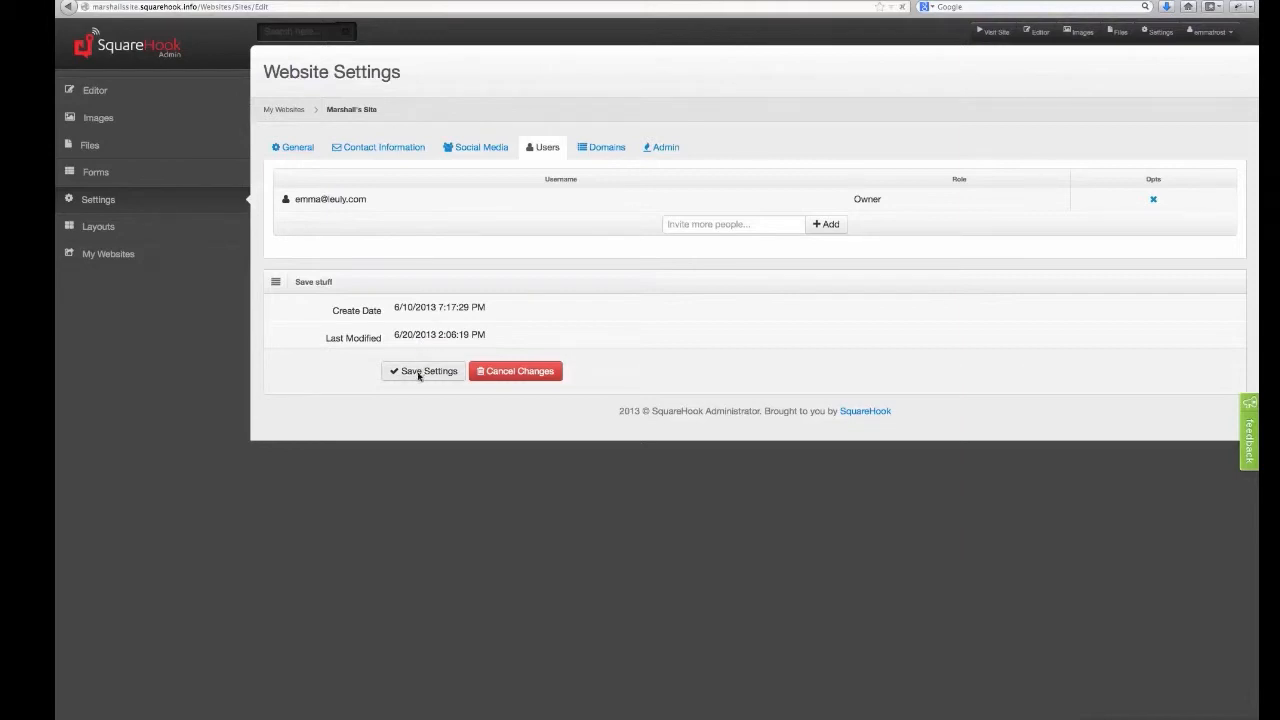
pyautogui.click(601, 147)
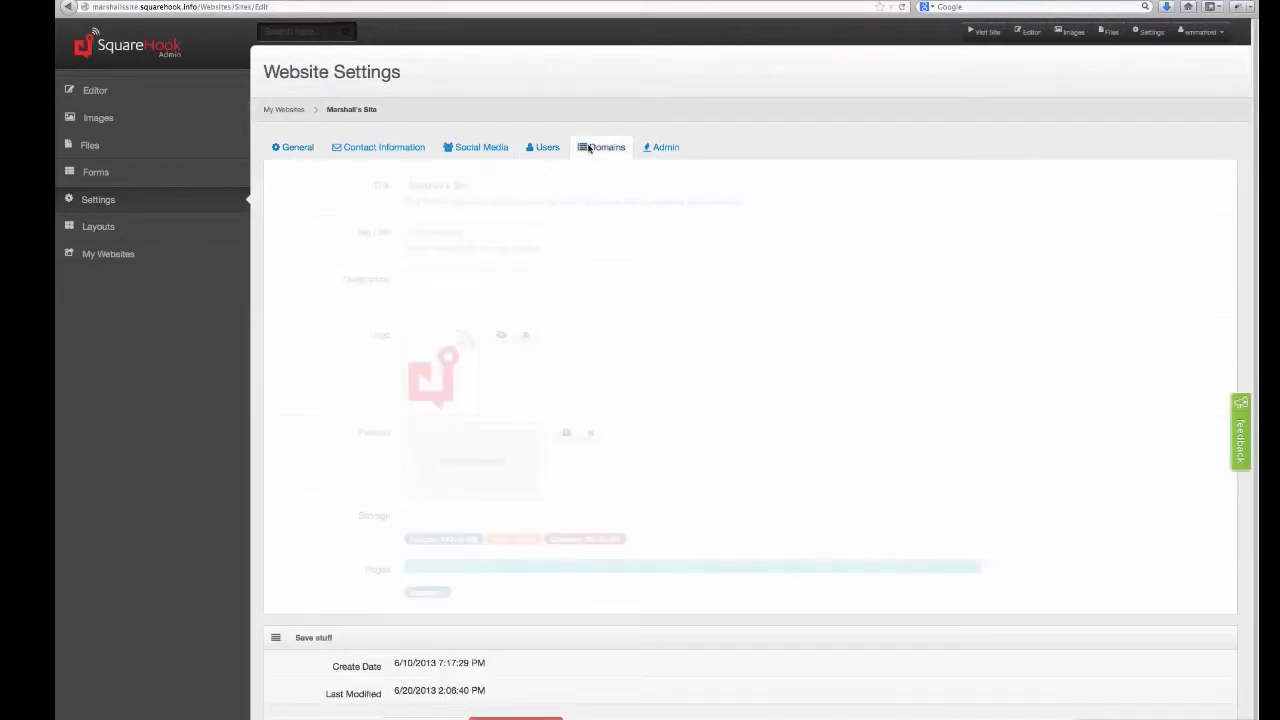
# Review the default squarehook.com domain with no custom domains, and save settings
pyautogui.click(607, 147)
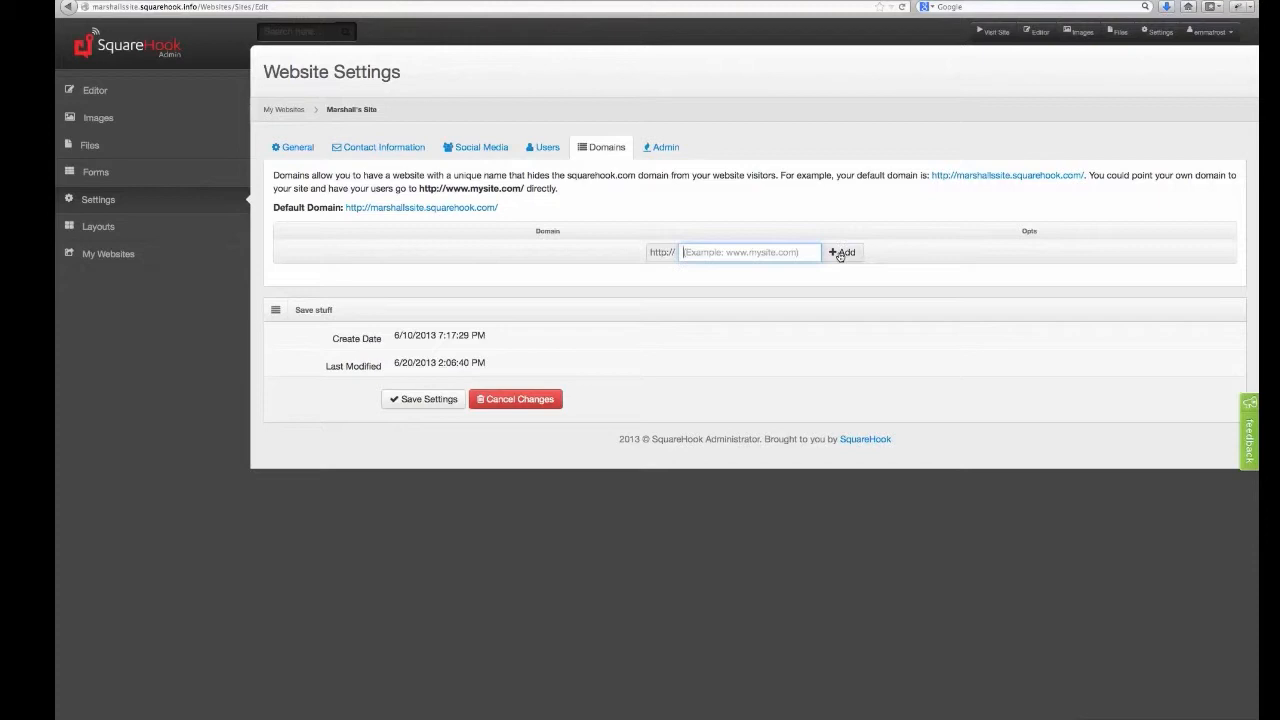
pyautogui.moveTo(343, 267)
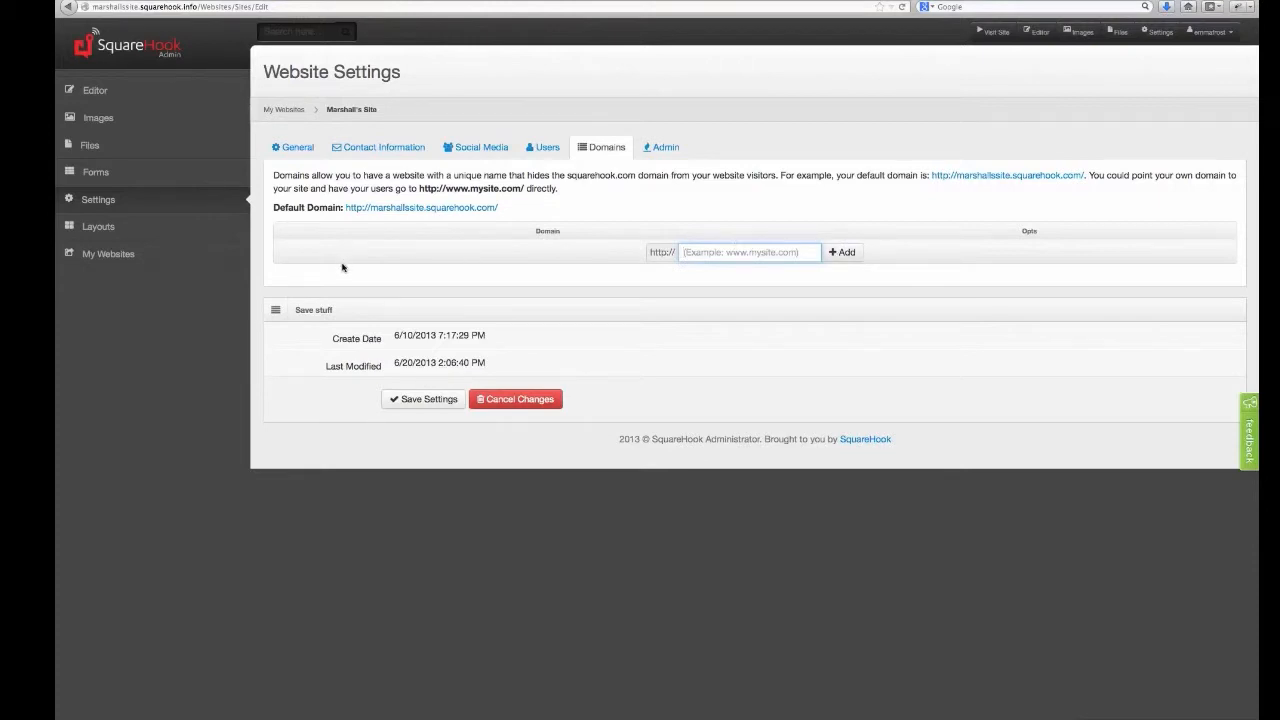
pyautogui.moveTo(375, 260)
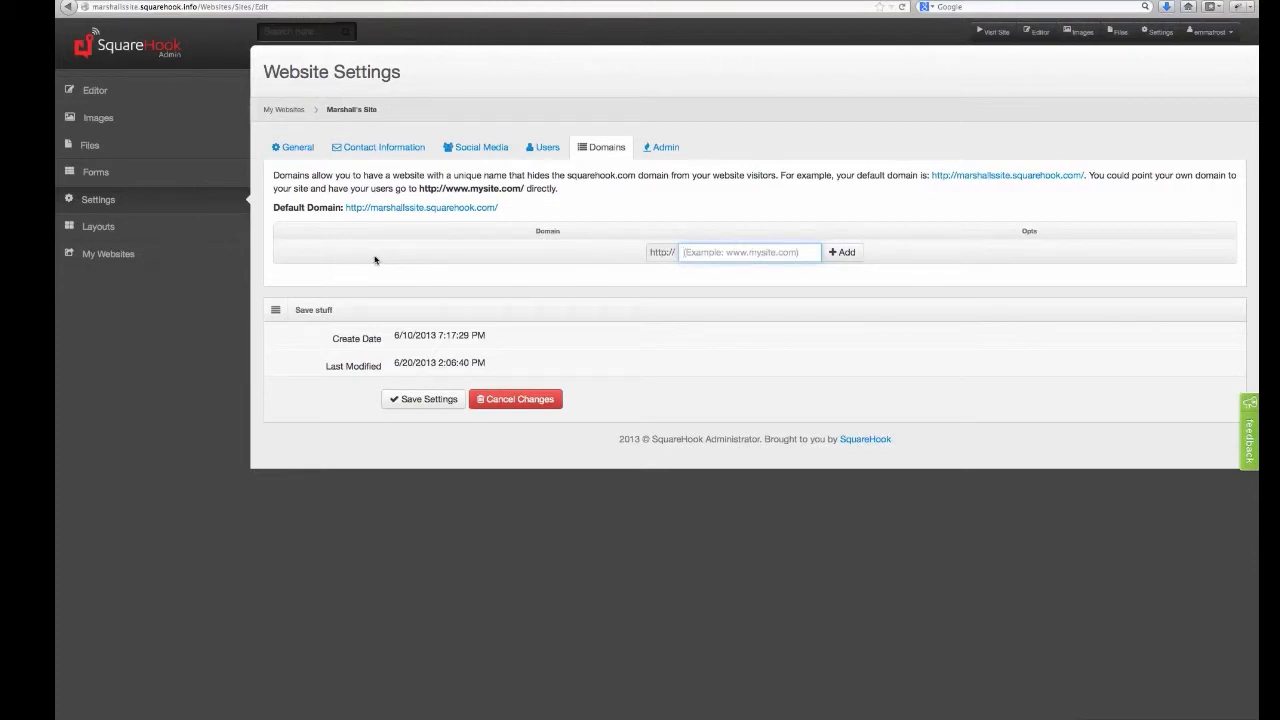
pyautogui.click(748, 251)
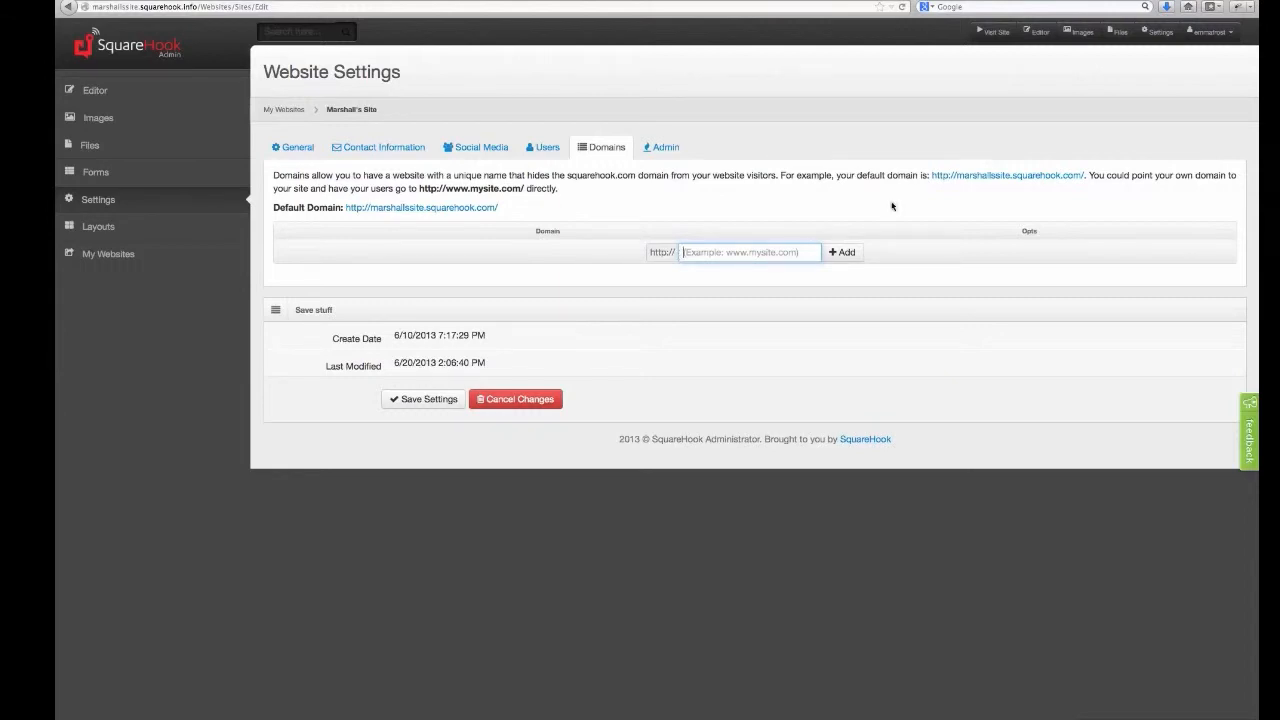
pyautogui.moveTo(1007, 175)
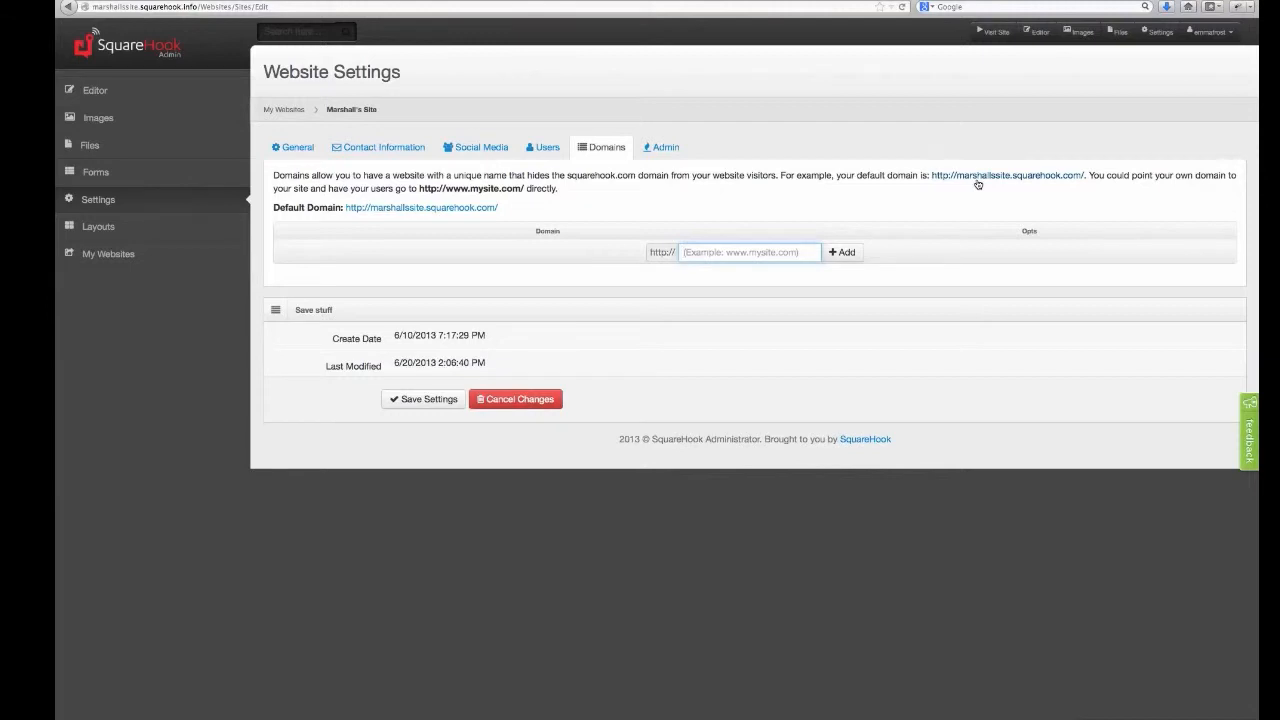
pyautogui.moveTo(945, 225)
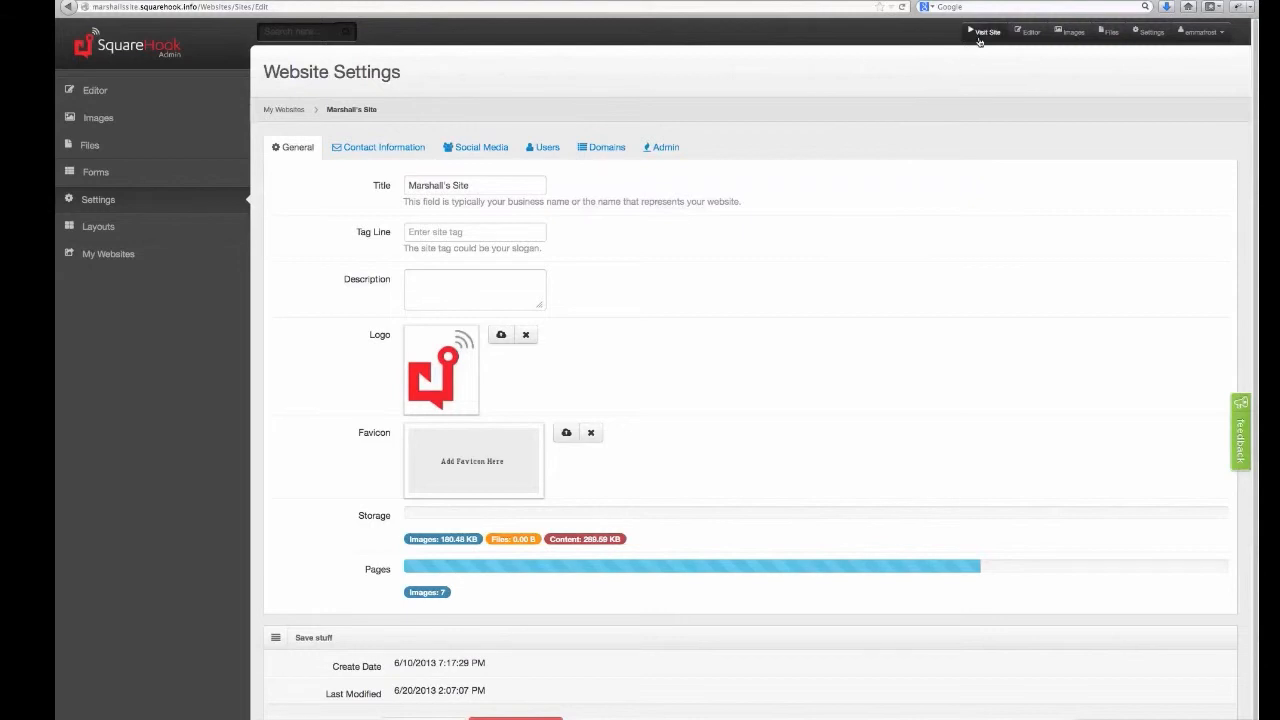
# Check the live site's logo, footer contact details and Facebook link
pyautogui.click(982, 32)
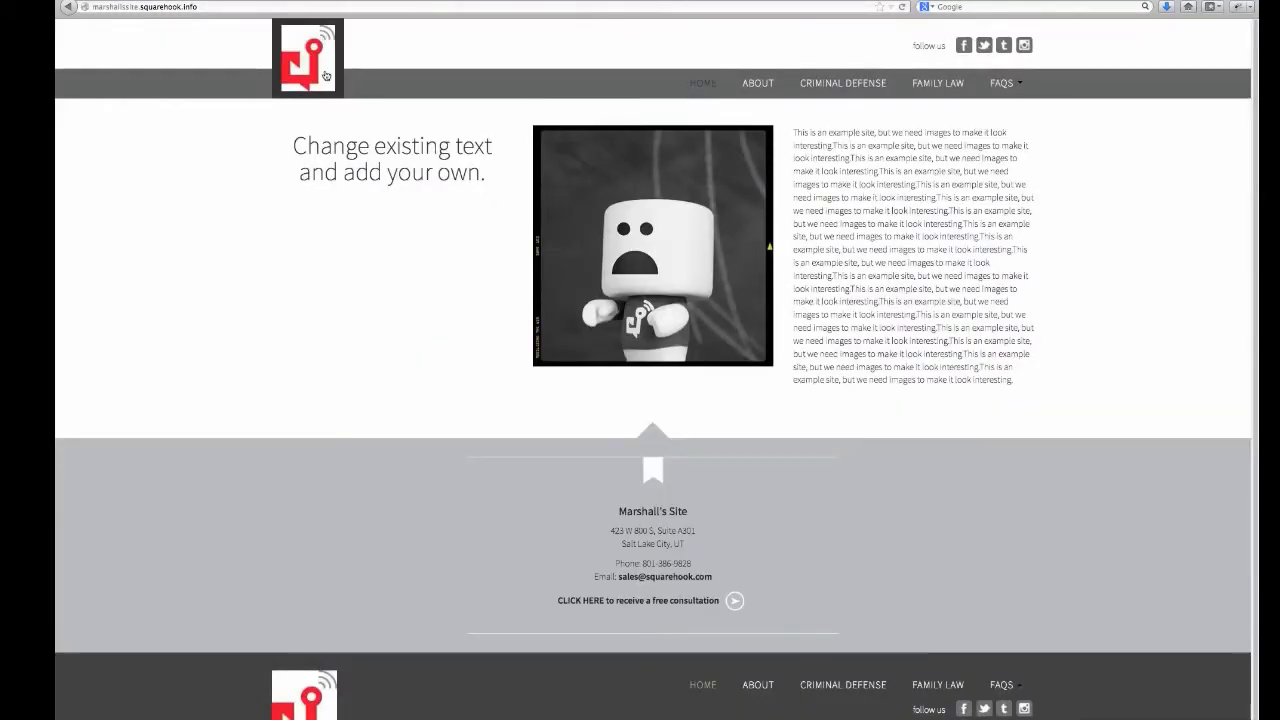
pyautogui.moveTo(325, 73)
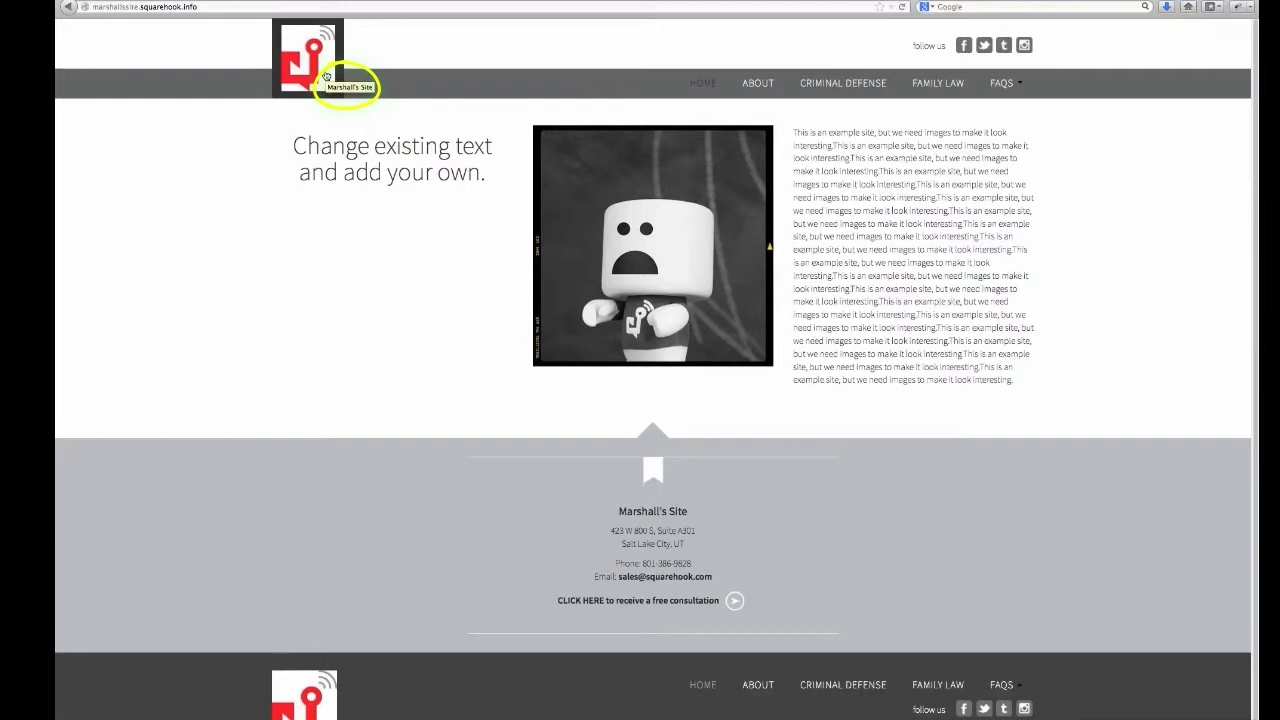
pyautogui.moveTo(308, 390)
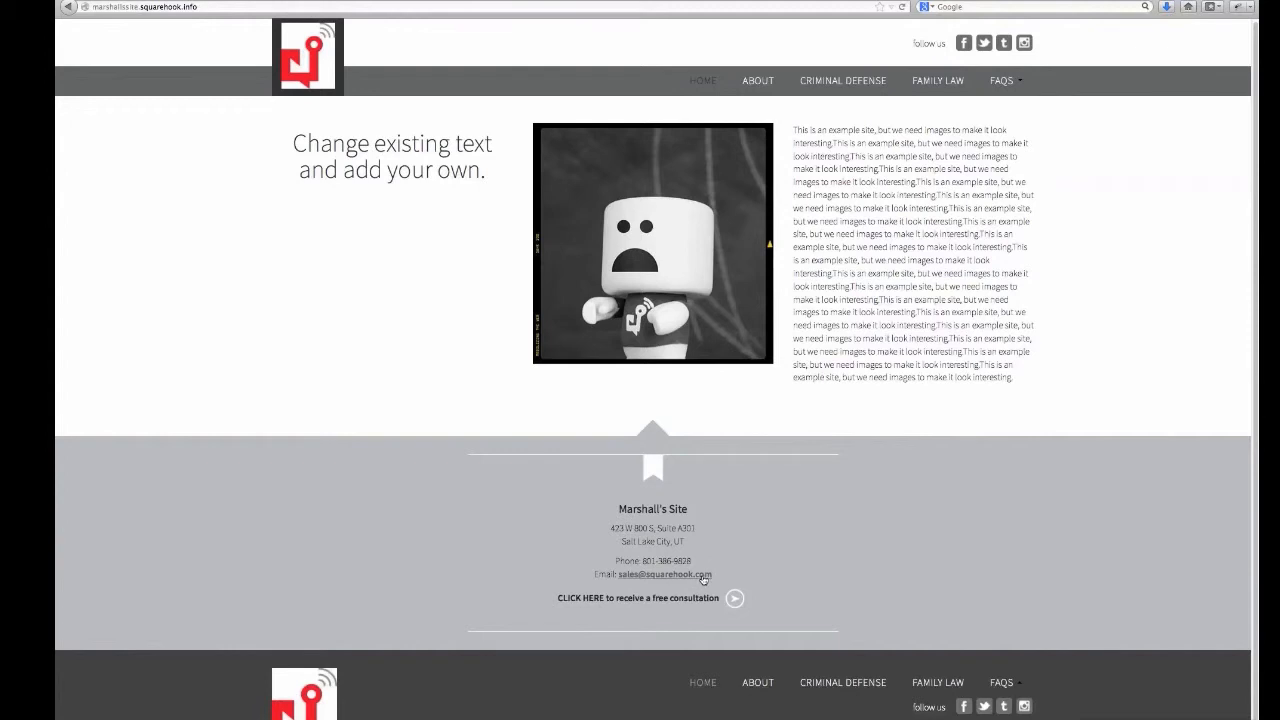
pyautogui.moveTo(964, 43)
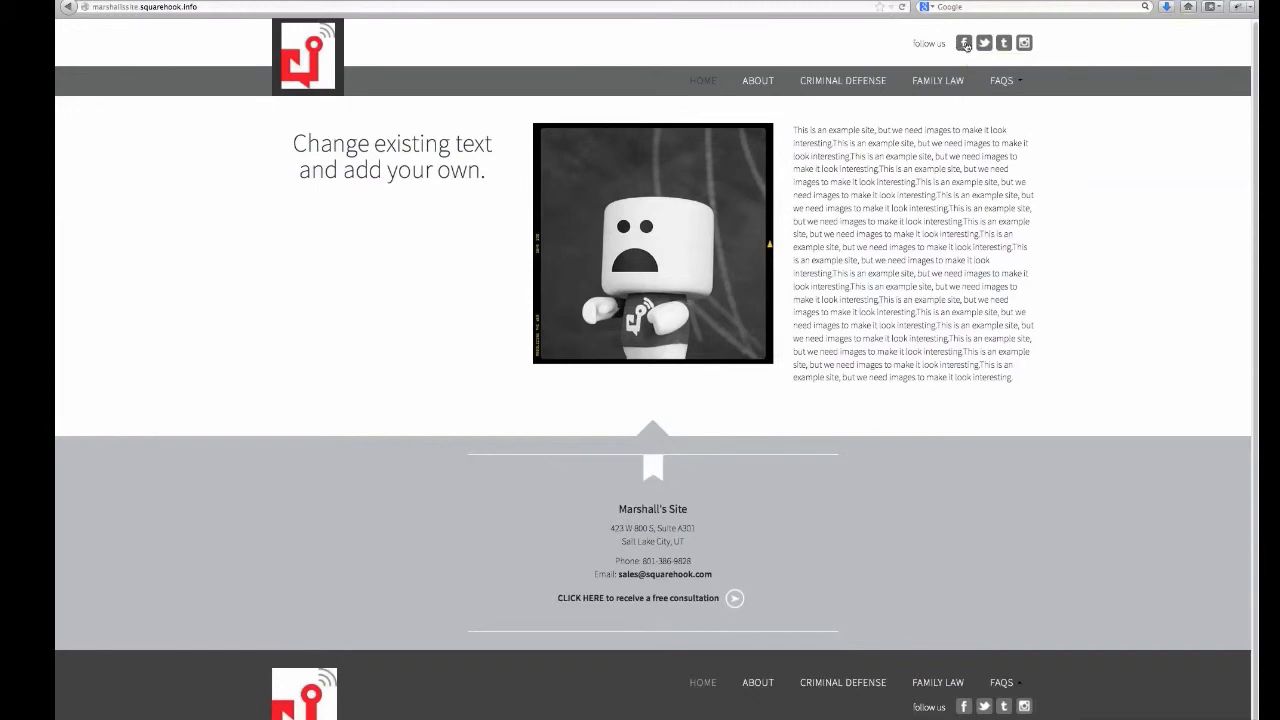
pyautogui.click(963, 43)
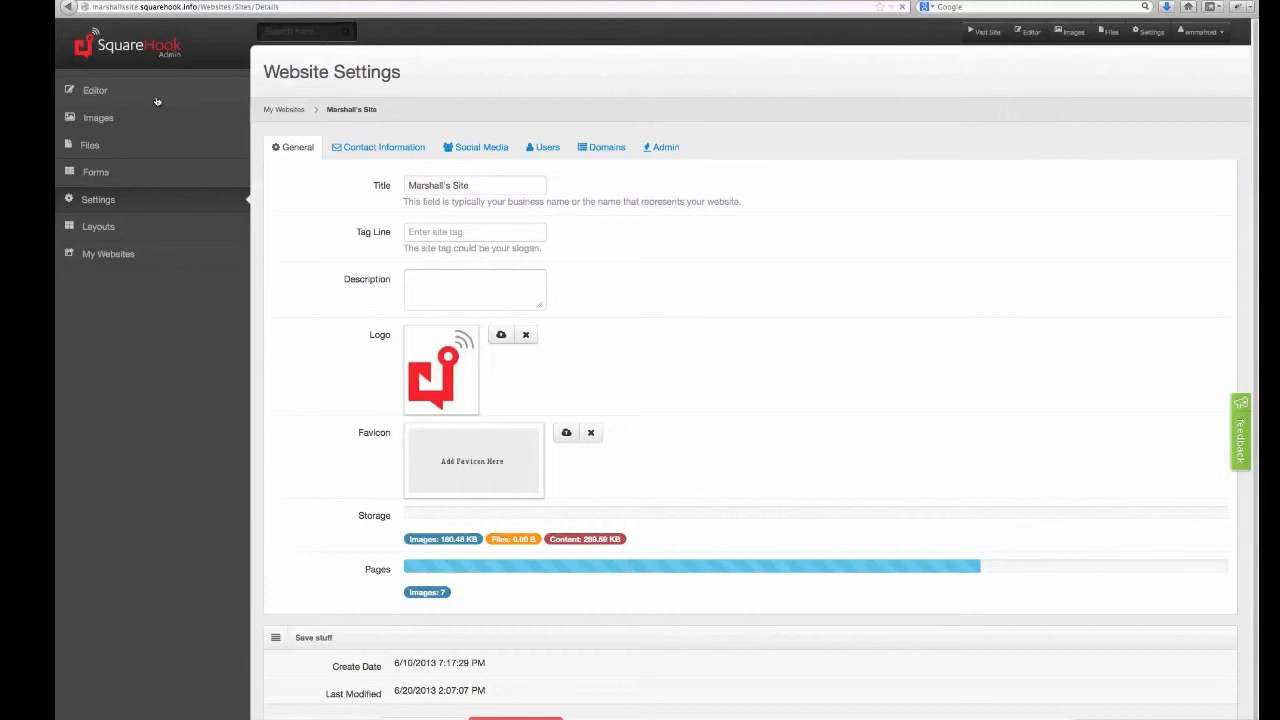
# Open the Home page in the page editor from the Editor sidebar item
pyautogui.click(95, 89)
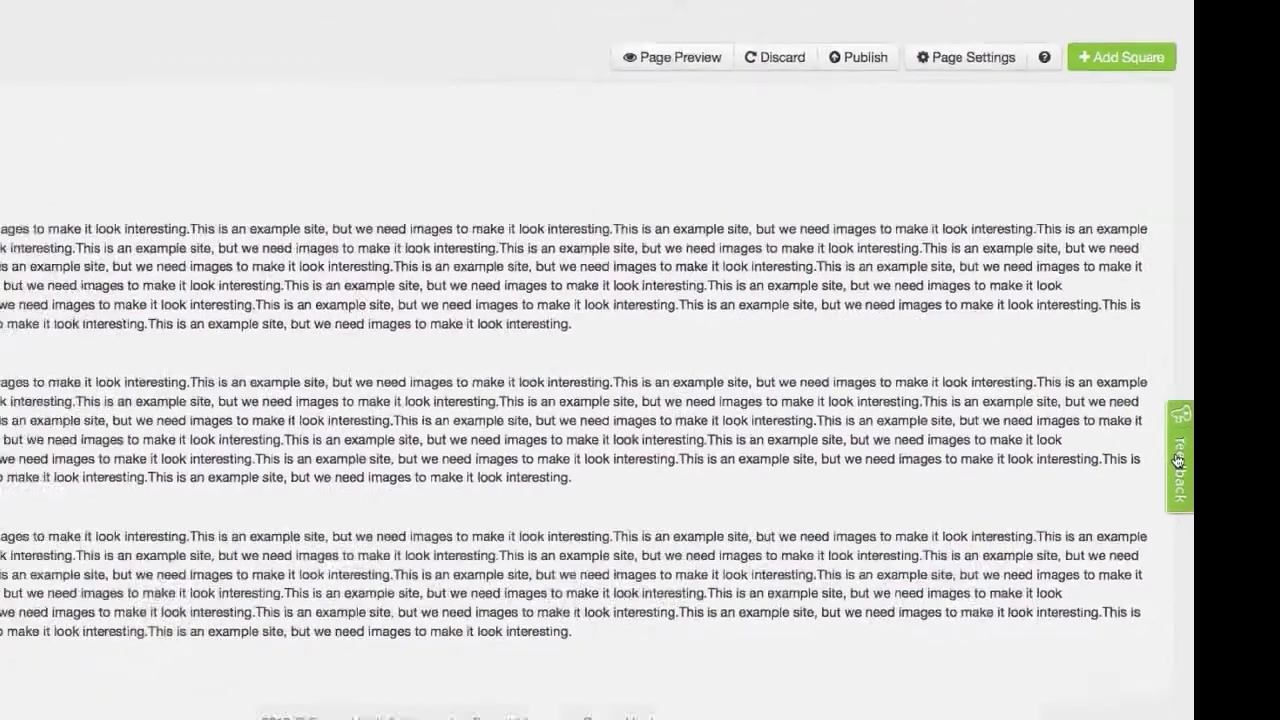
pyautogui.scroll(3)
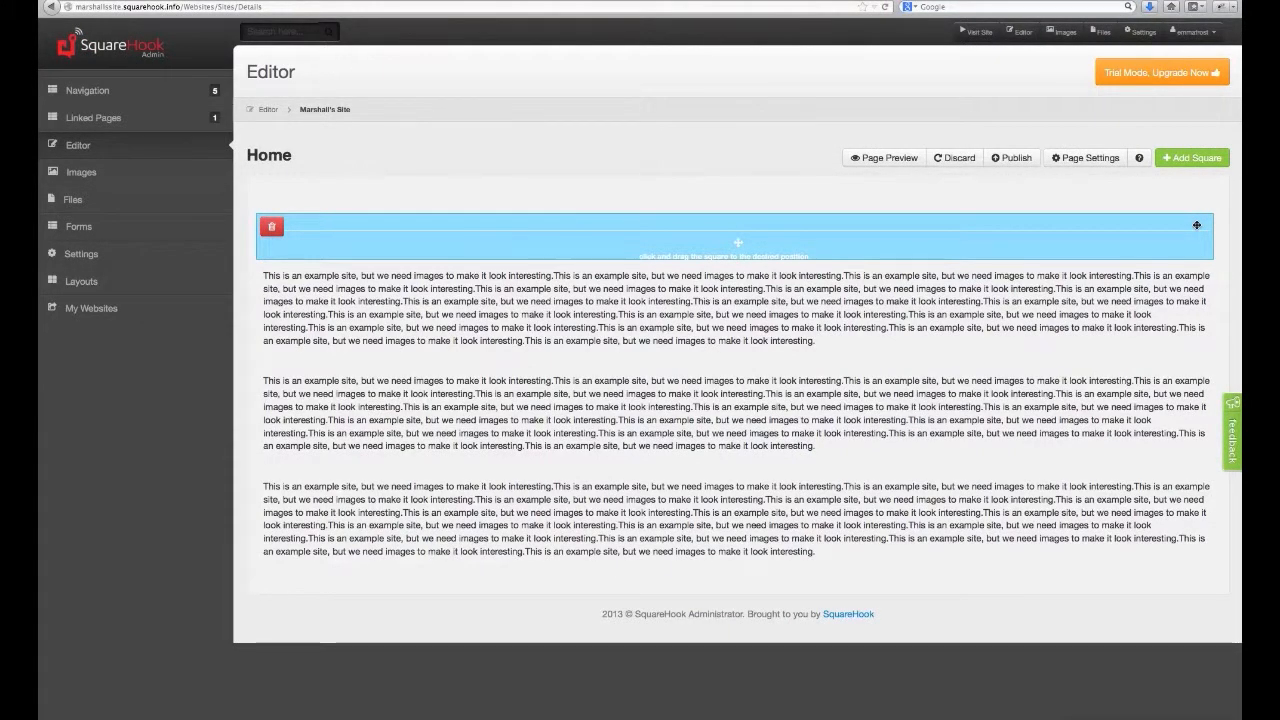
pyautogui.click(271, 226)
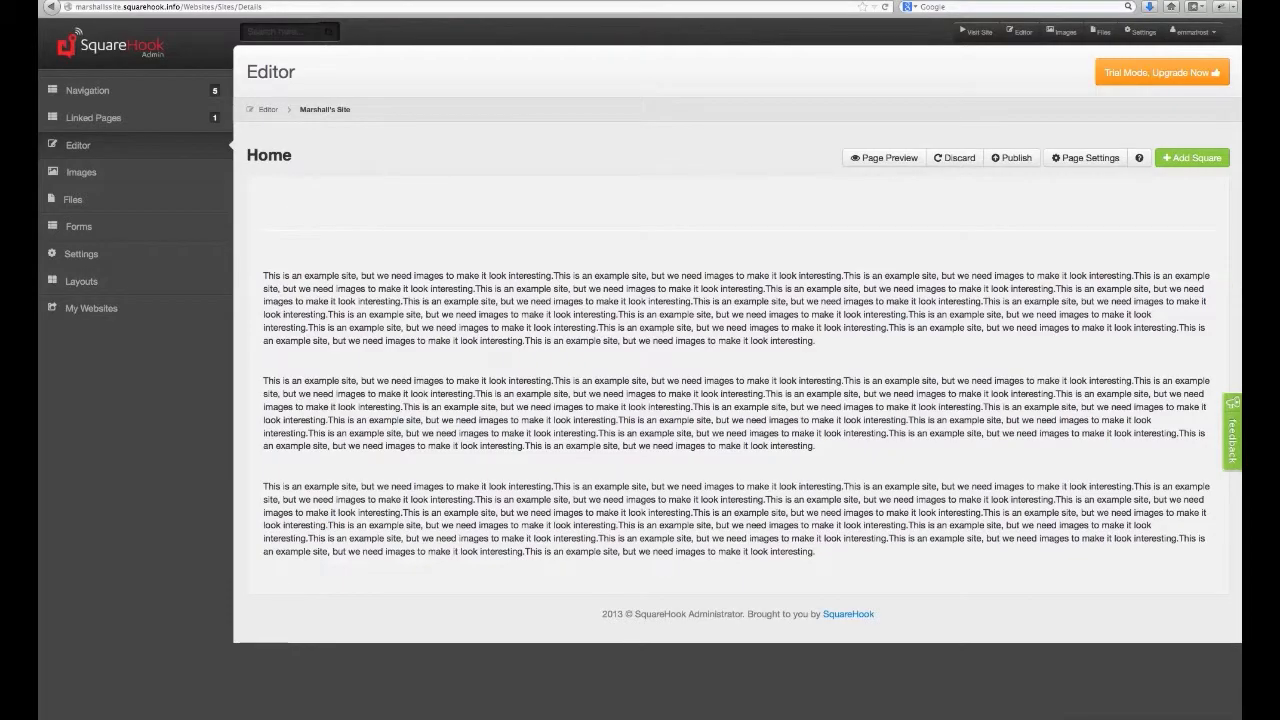